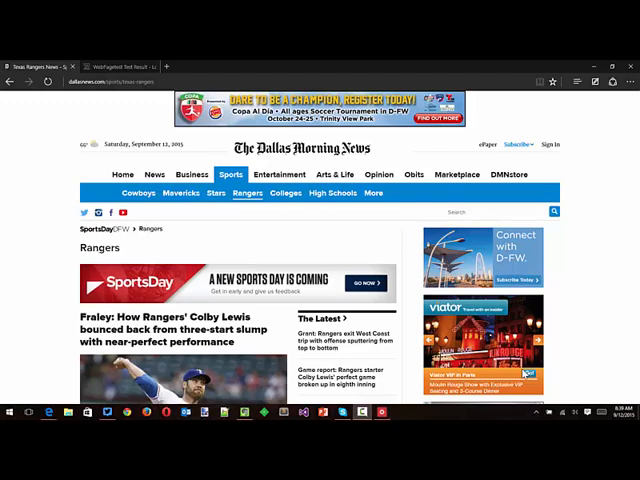
- Scroll through the failed Rangers page test result and re-run the test
scroll(down, 3)
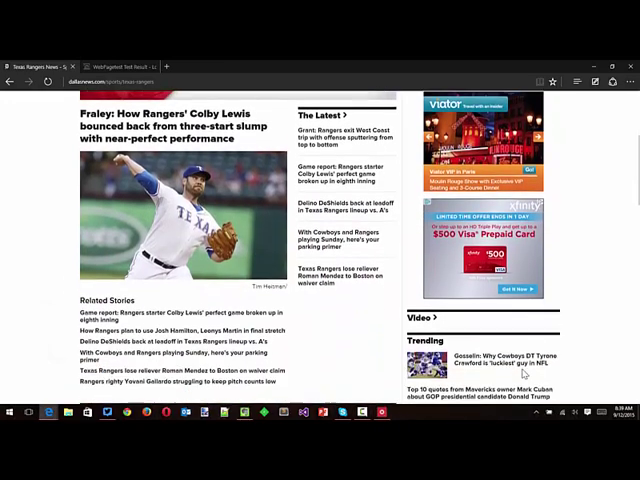
scroll(down, 3)
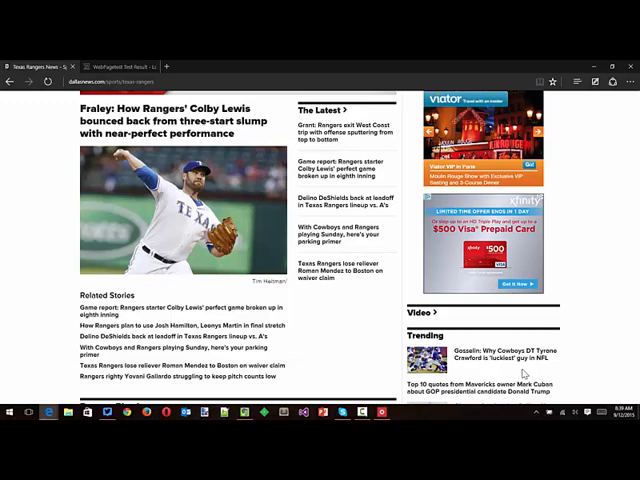
scroll(down, 3)
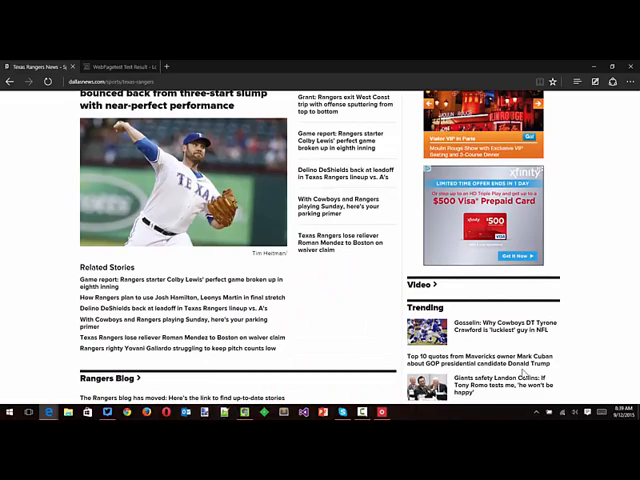
scroll(down, 3)
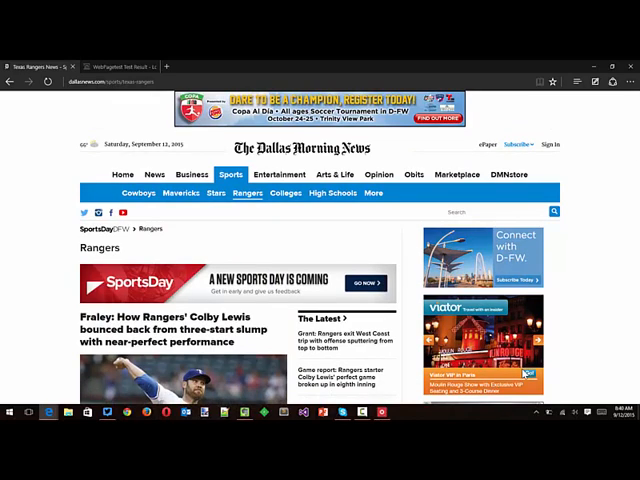
scroll(down, 3)
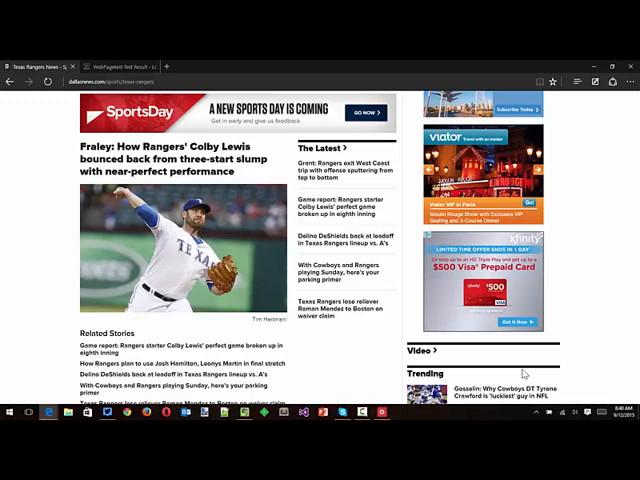
scroll(up, 3)
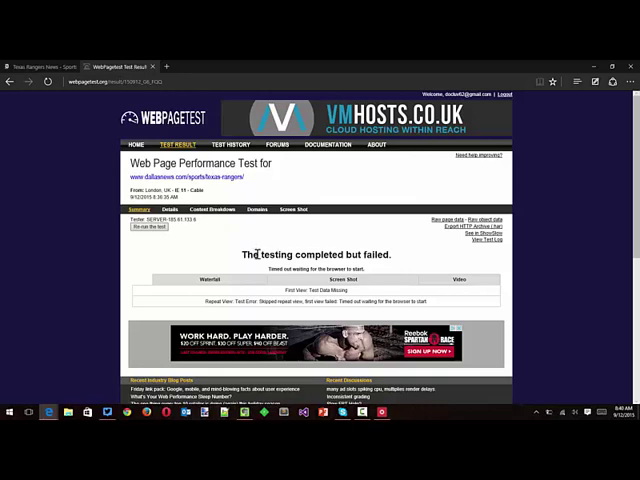
click(150, 228)
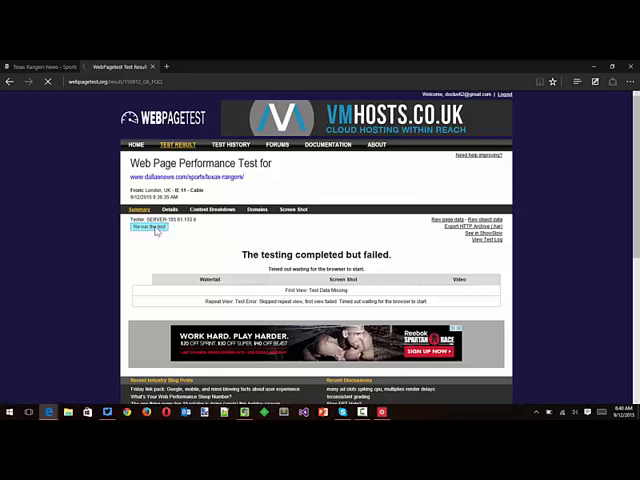
click(148, 228)
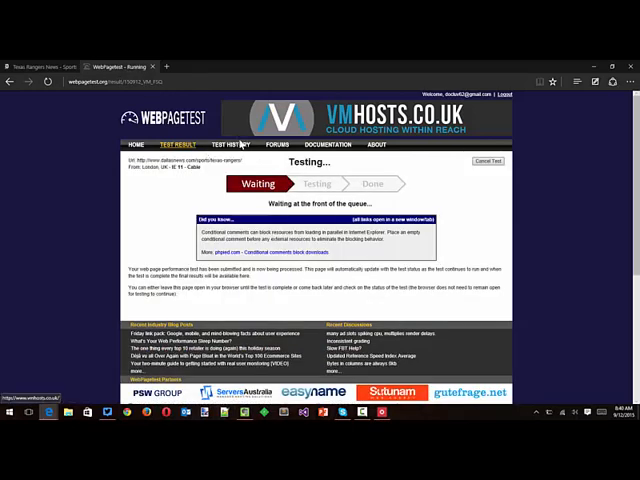
- Review the Test History list, then switch to the F12 Developer Tools window
click(230, 144)
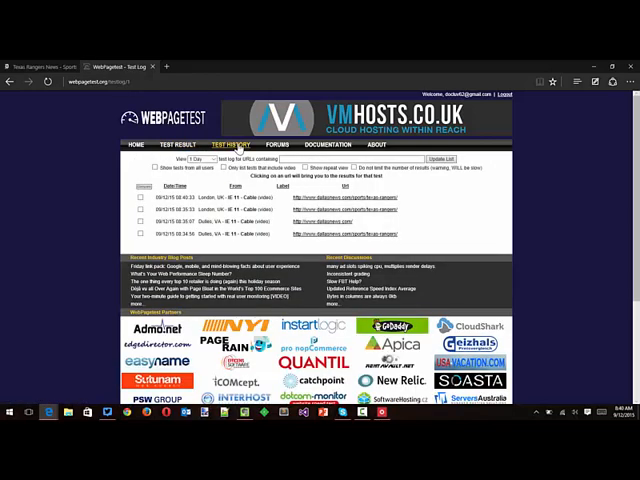
click(320, 220)
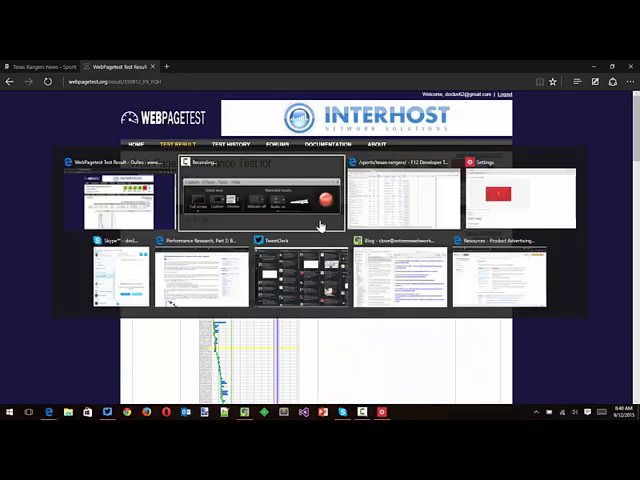
click(400, 184)
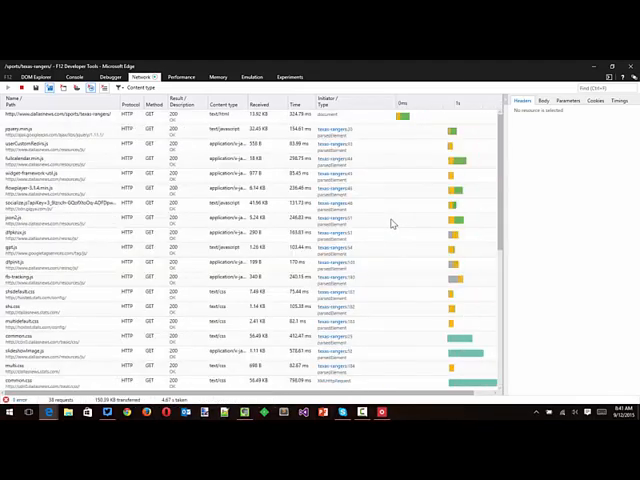
- Switch from the Network capture back to the Edge browser window with Alt+Tab
key(alt+tab)
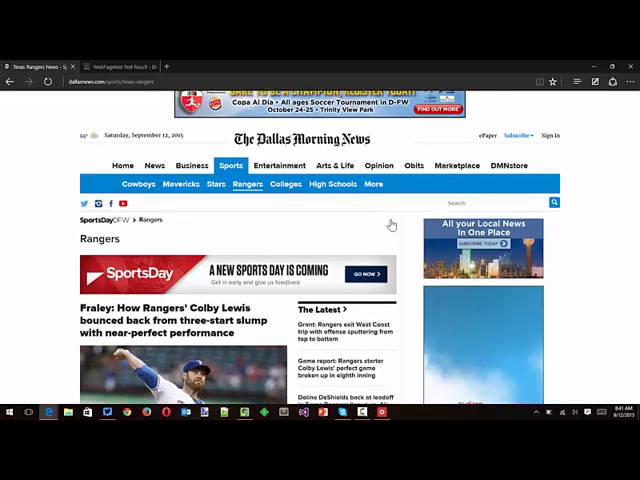
- Scroll through the Rangers page, then return to the developer tools with F12
scroll(down, 3)
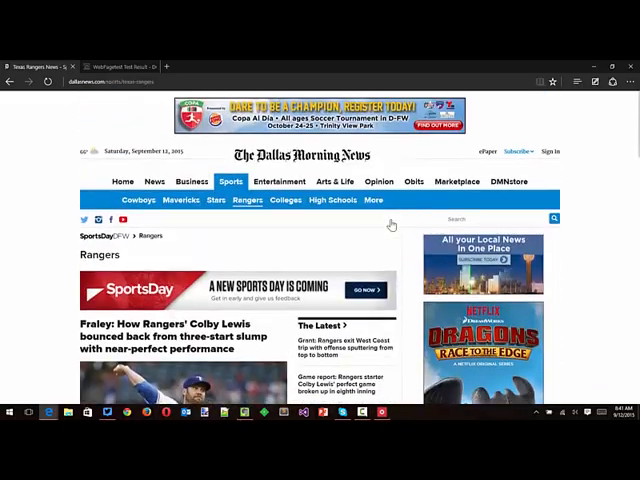
scroll(down, 3)
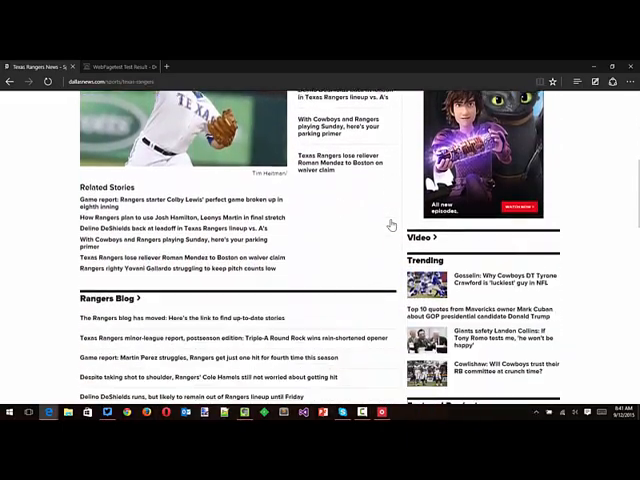
scroll(up, 3)
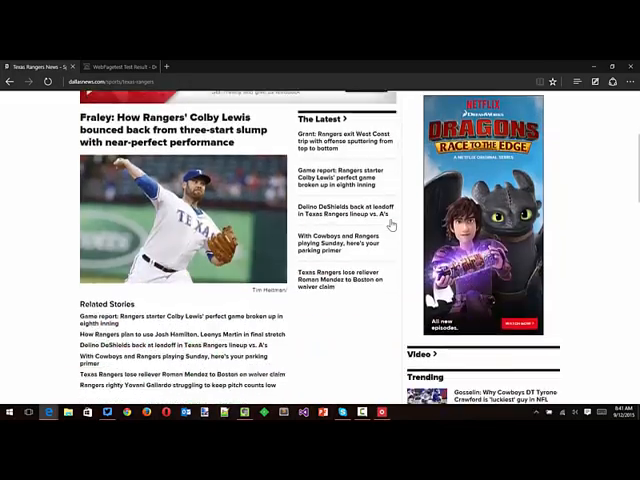
scroll(down, 3)
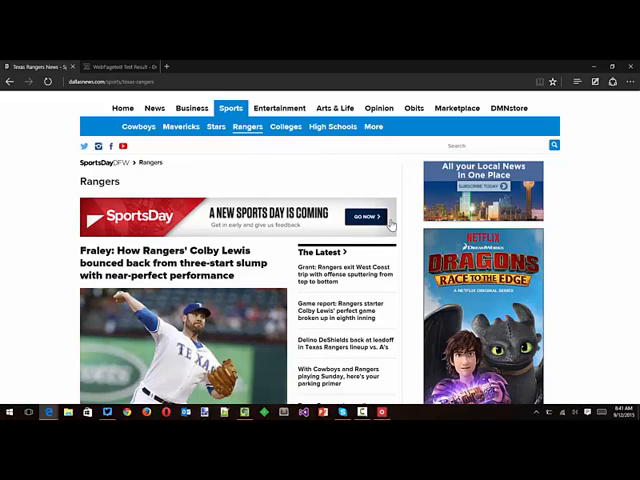
key(F12)
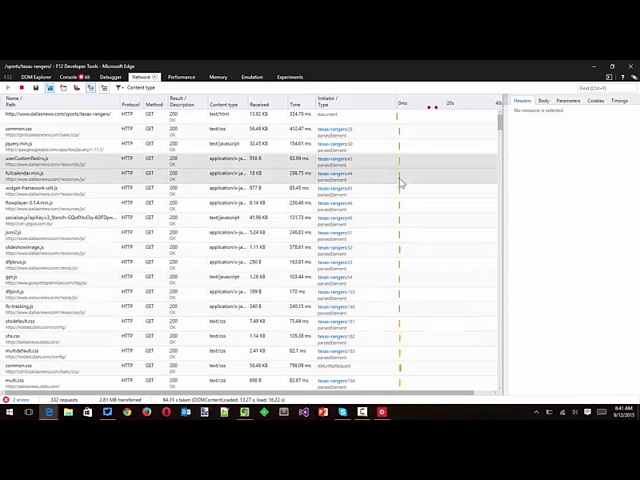
mouse_move(400, 276)
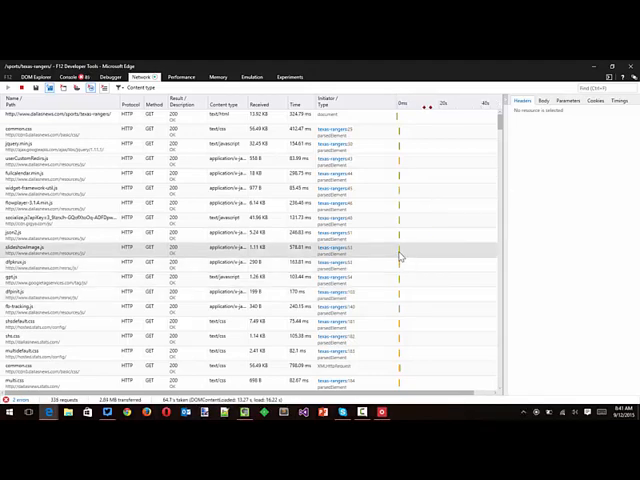
mouse_move(400, 256)
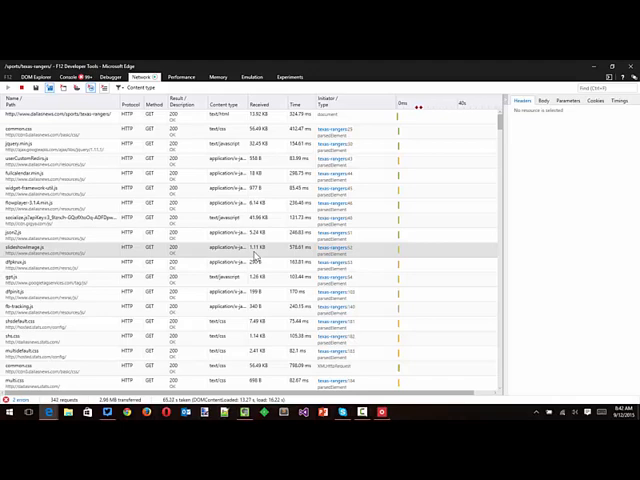
mouse_move(242, 244)
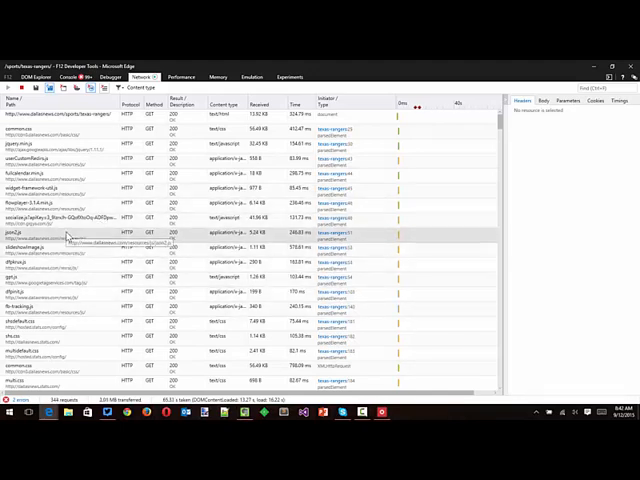
- Select a JavaScript request row to show its Response body in the details pane
click(70, 232)
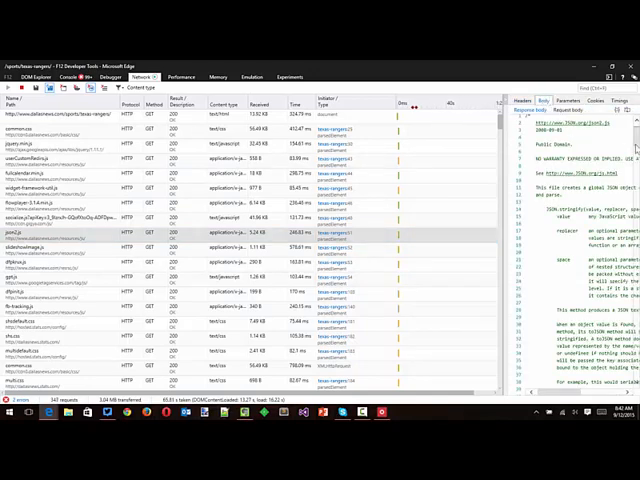
scroll(down, 3)
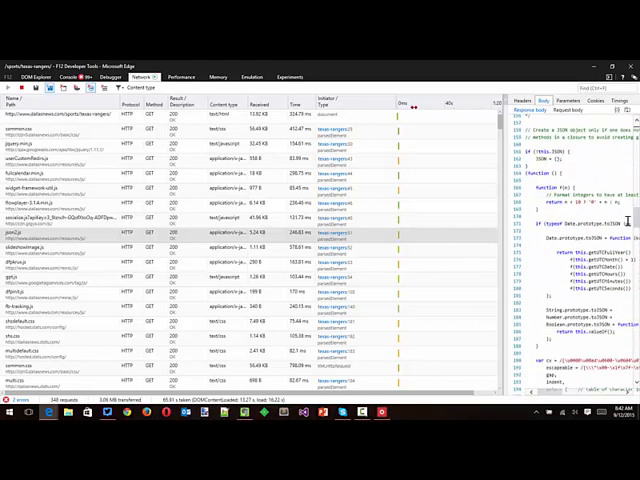
scroll(down, 3)
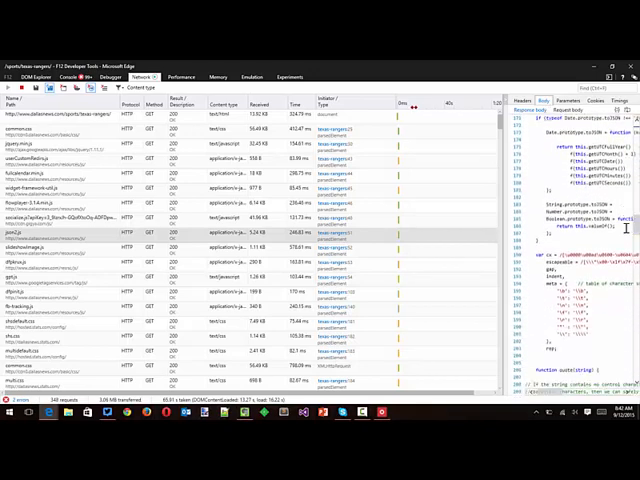
scroll(down, 3)
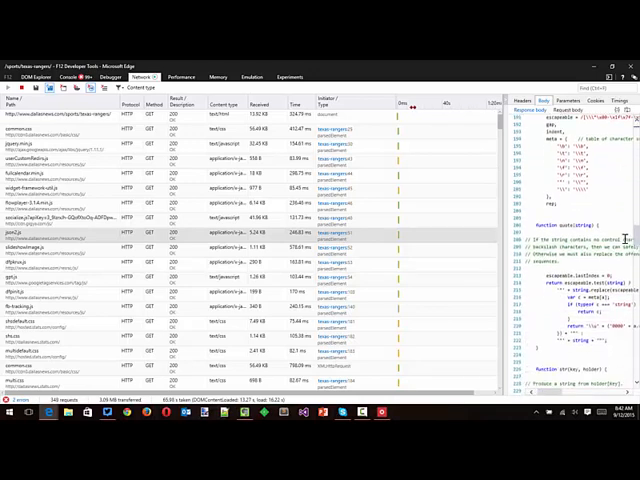
scroll(down, 3)
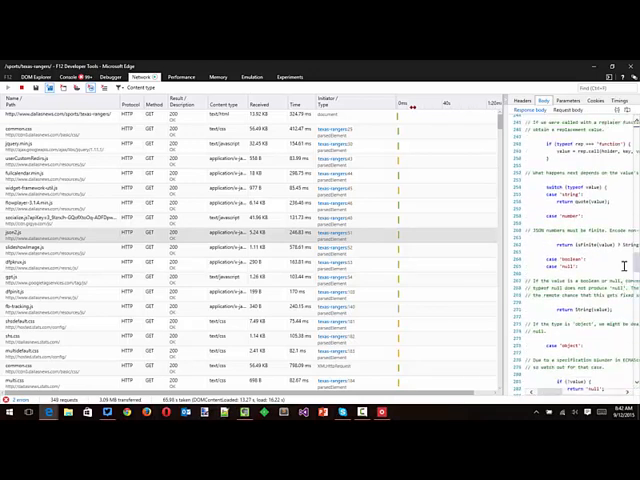
scroll(down, 3)
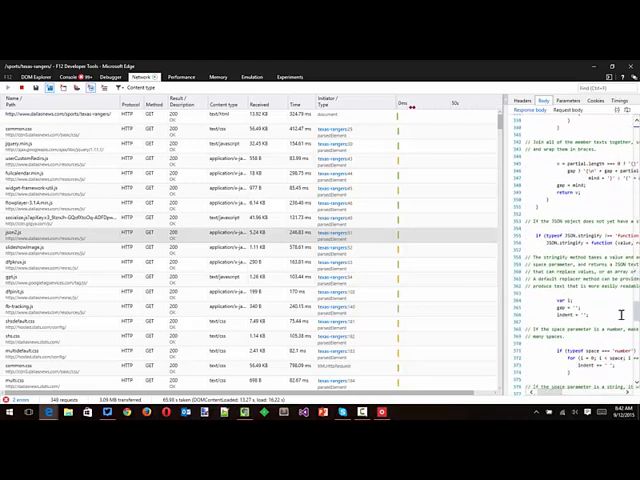
scroll(down, 3)
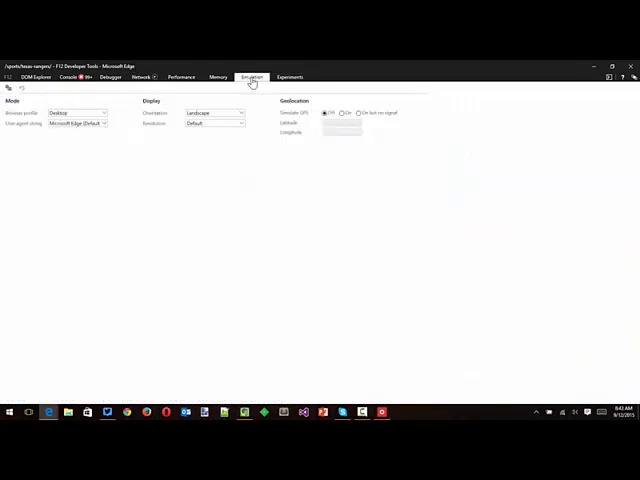
mouse_move(44, 104)
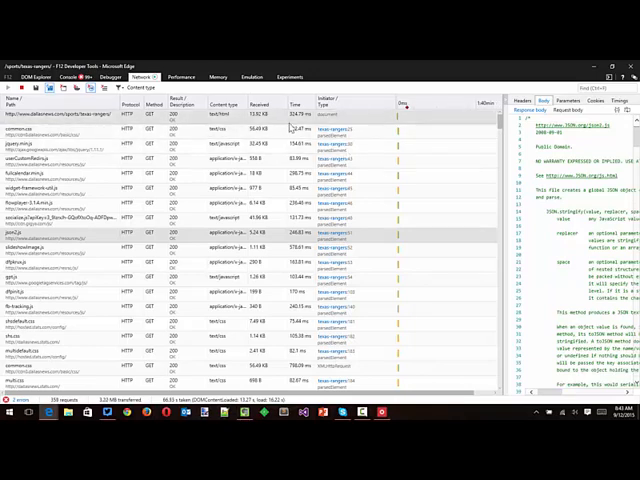
mouse_move(476, 336)
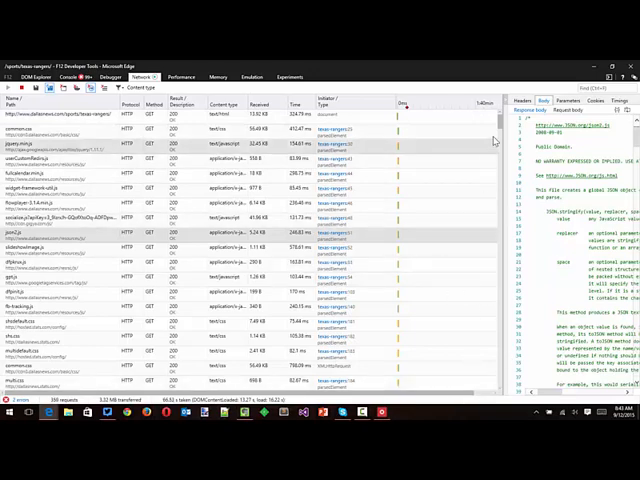
- Scroll further through the open script's response body
scroll(down, 3)
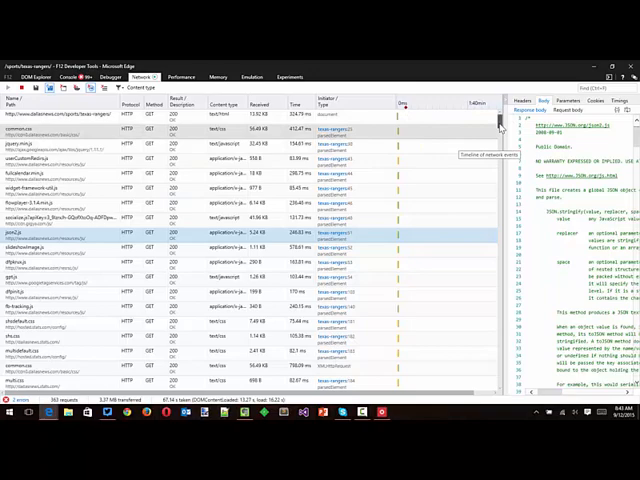
- Scroll down through the many image/jpeg requests in the Network list
scroll(down, 3)
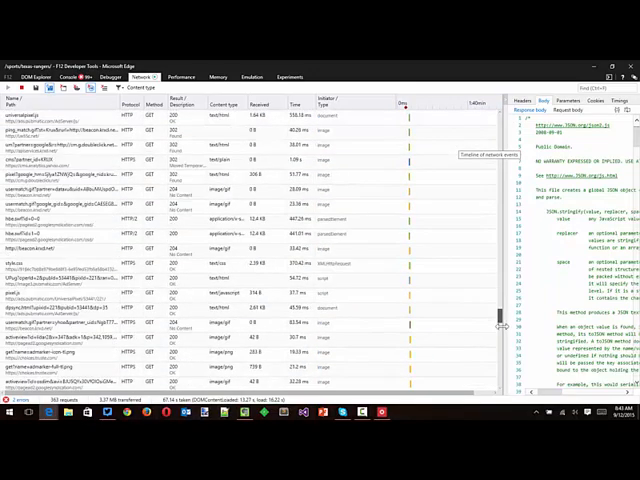
scroll(down, 3)
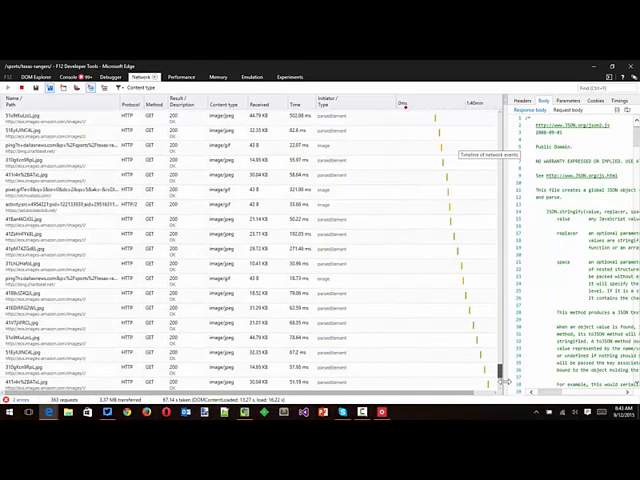
scroll(down, 3)
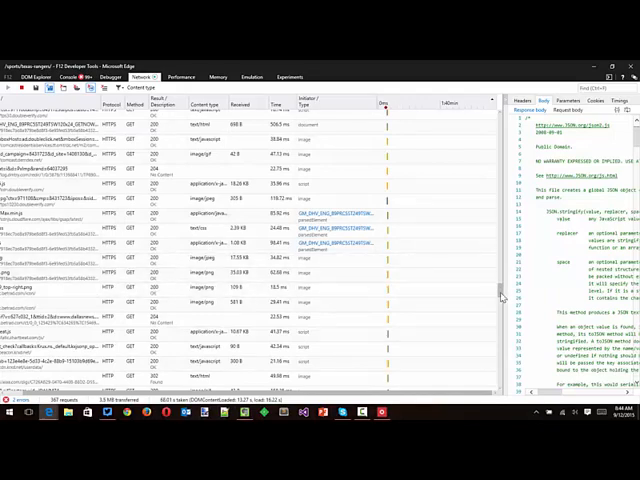
scroll(down, 3)
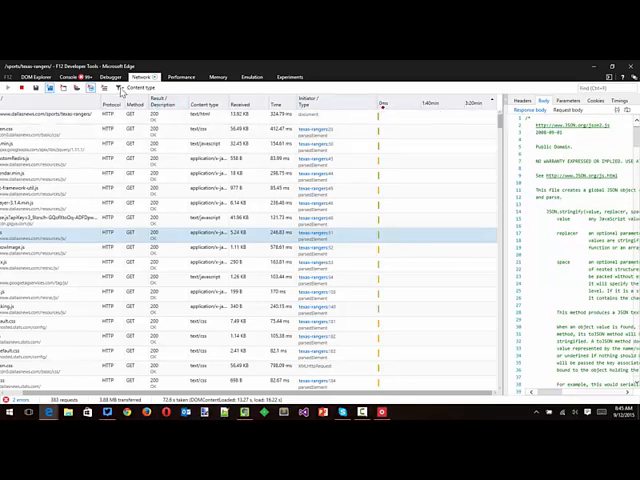
- Select an HTML document request and read through its Response body markup
click(140, 88)
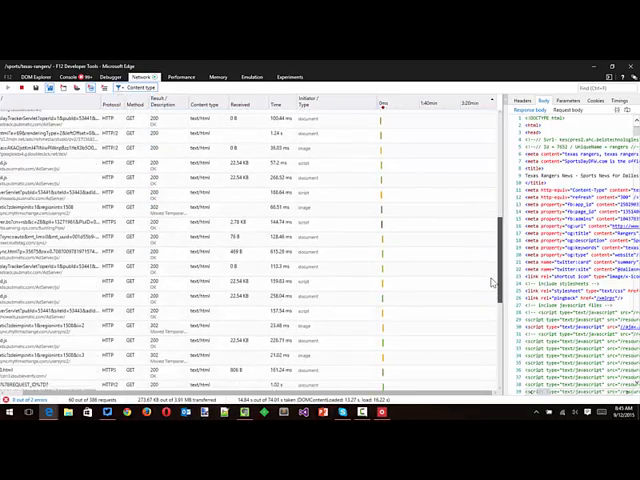
scroll(down, 3)
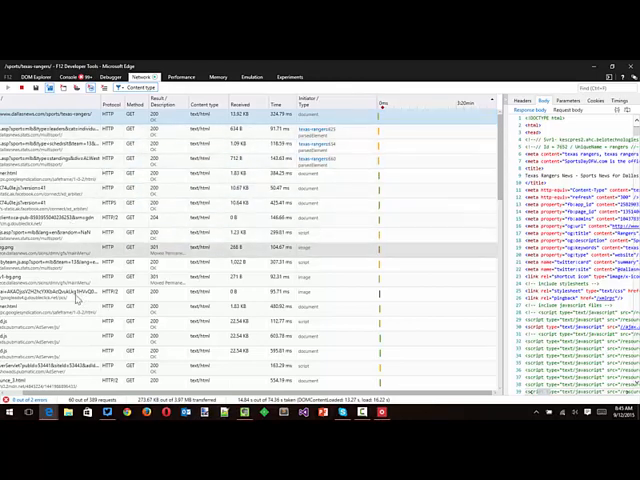
mouse_move(170, 160)
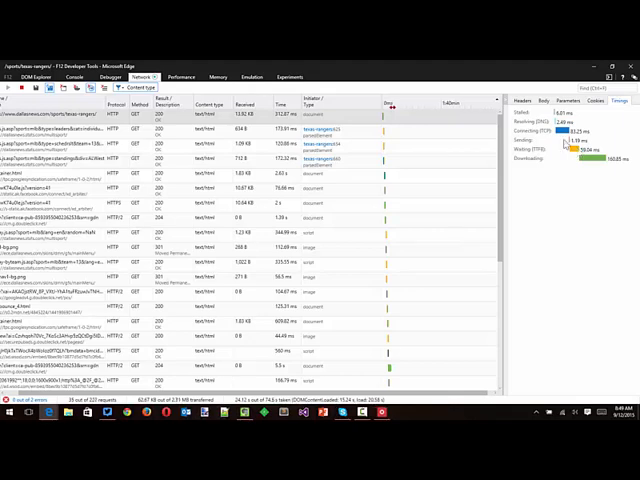
mouse_move(550, 170)
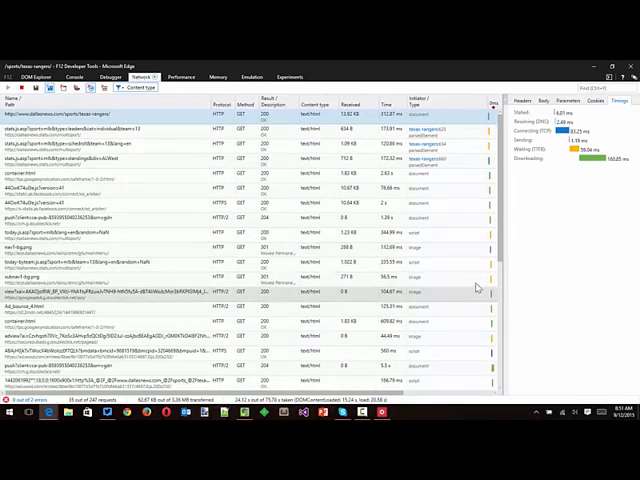
- Scroll down the reloading Dallas Morning News Rangers page
scroll(down, 3)
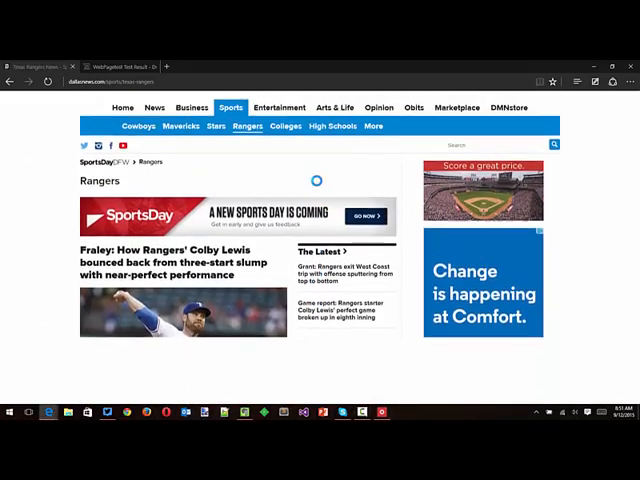
click(120, 66)
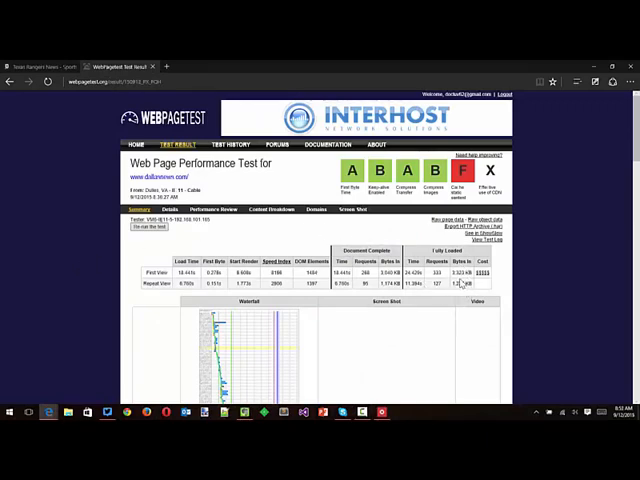
mouse_move(84, 336)
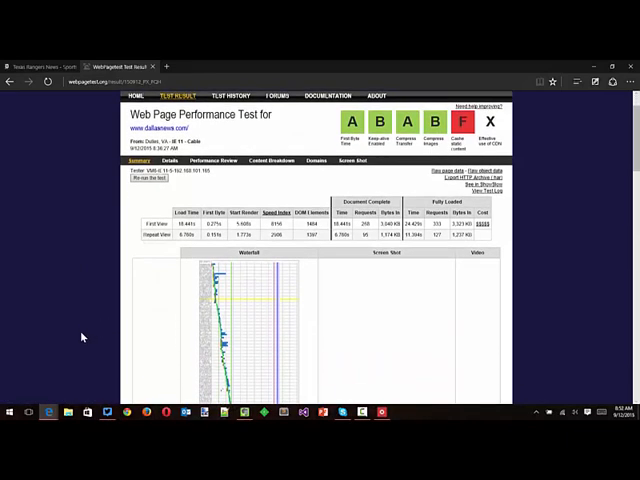
scroll(down, 3)
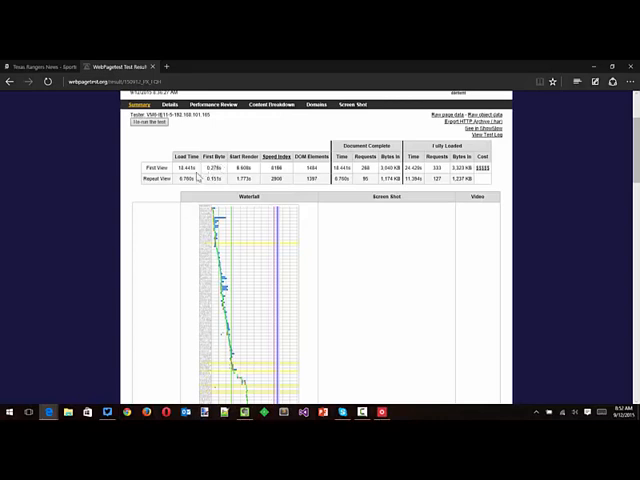
mouse_move(224, 170)
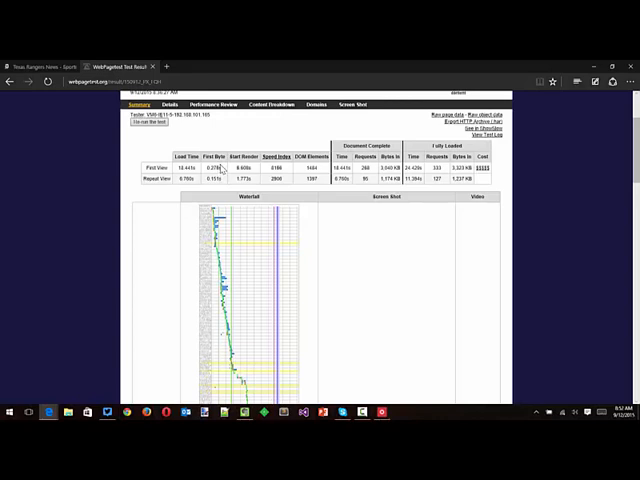
mouse_move(224, 168)
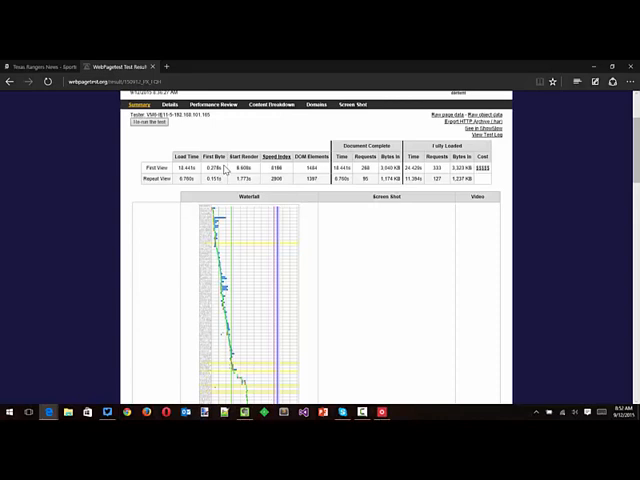
mouse_move(258, 164)
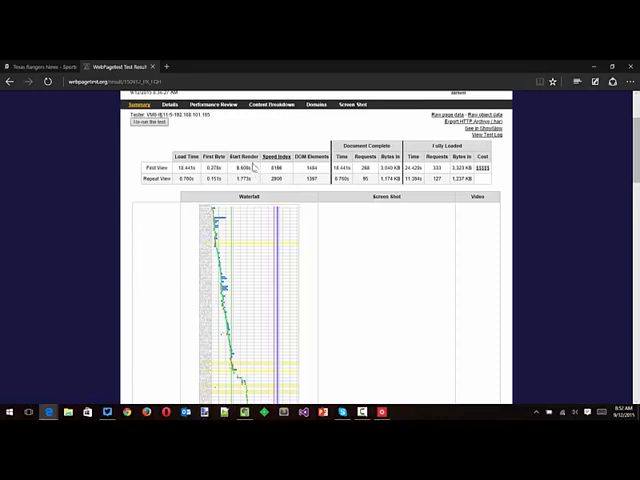
mouse_move(250, 166)
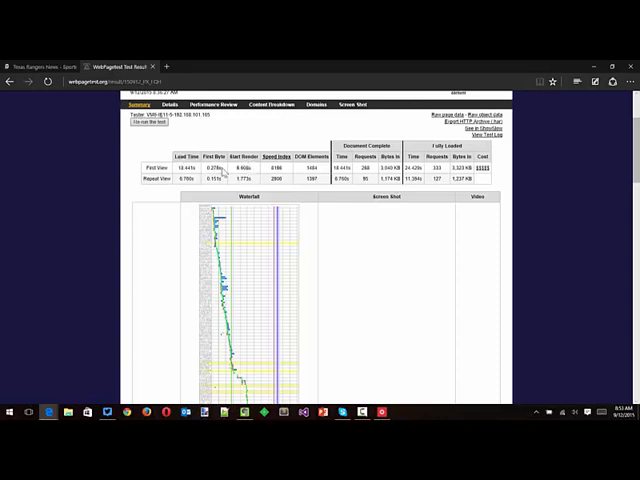
mouse_move(210, 172)
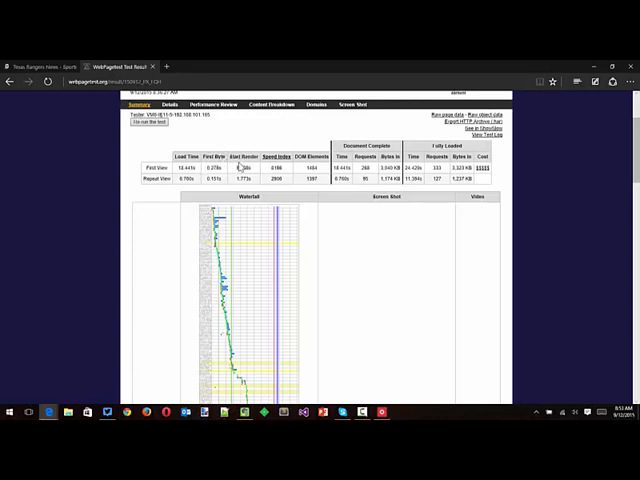
mouse_move(250, 170)
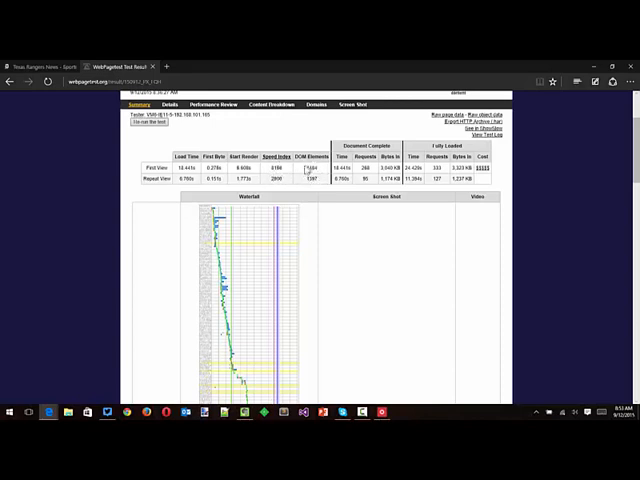
mouse_move(320, 184)
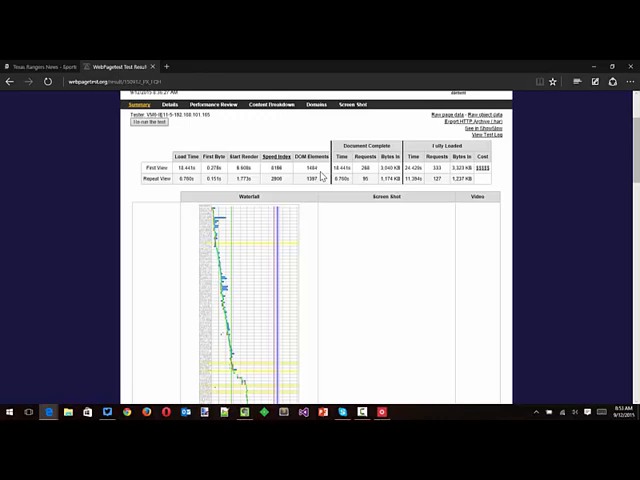
mouse_move(370, 232)
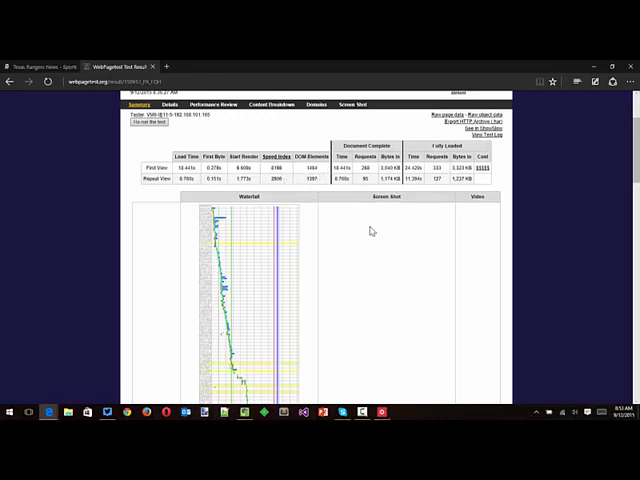
scroll(down, 3)
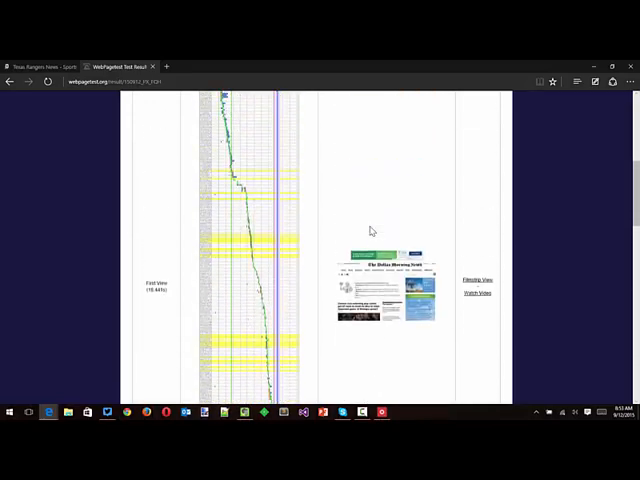
scroll(down, 3)
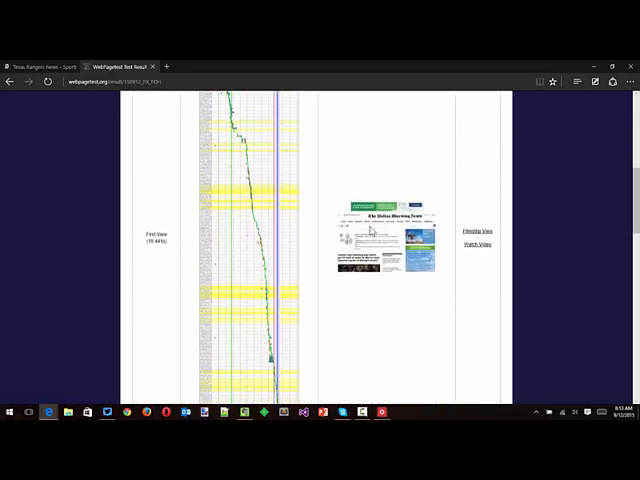
scroll(up, 3)
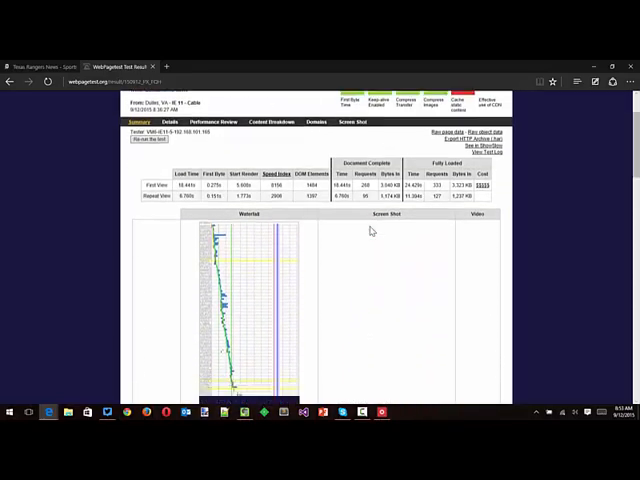
scroll(down, 3)
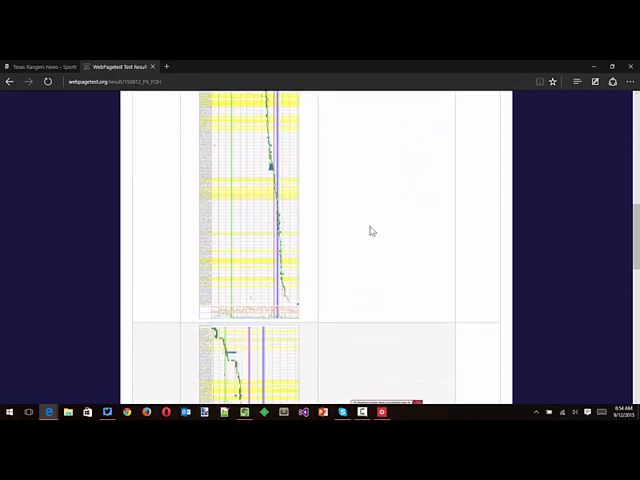
scroll(up, 3)
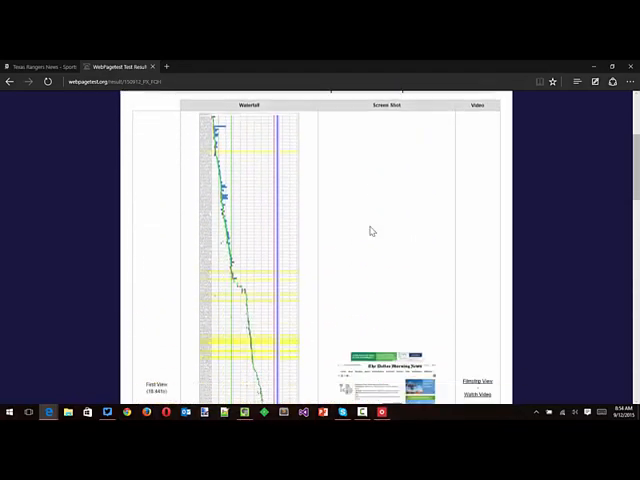
scroll(down, 3)
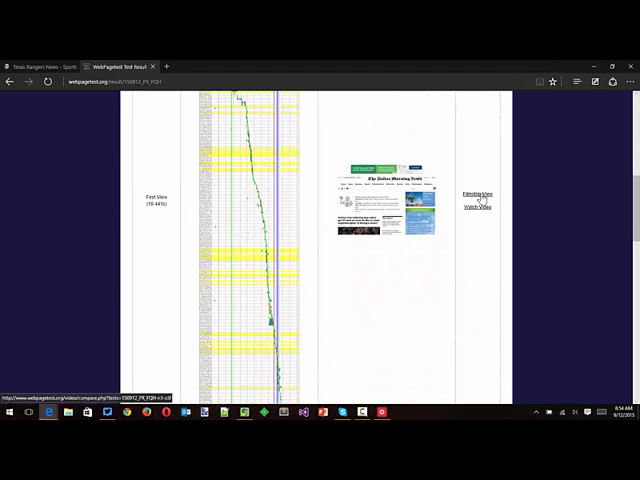
- Open the Filmstrip View link to load the Visual Comparison page with its waterfall
click(476, 194)
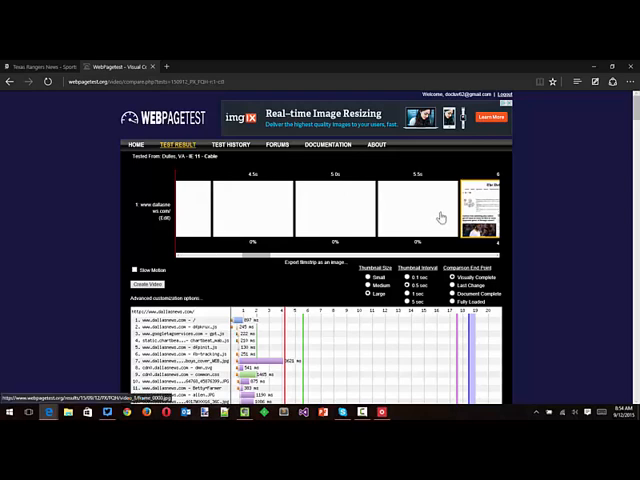
mouse_move(204, 258)
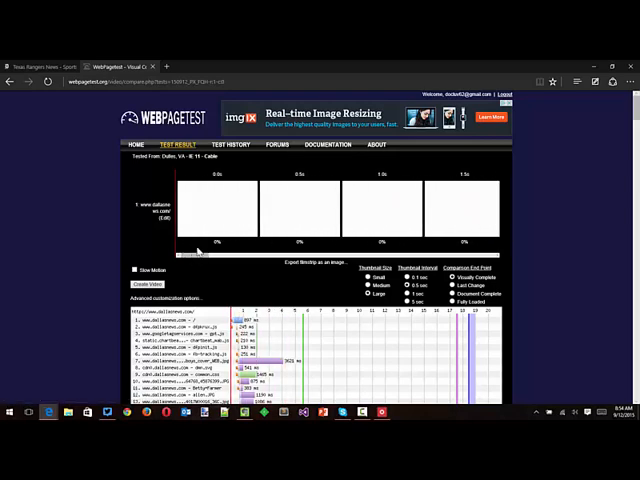
mouse_move(358, 202)
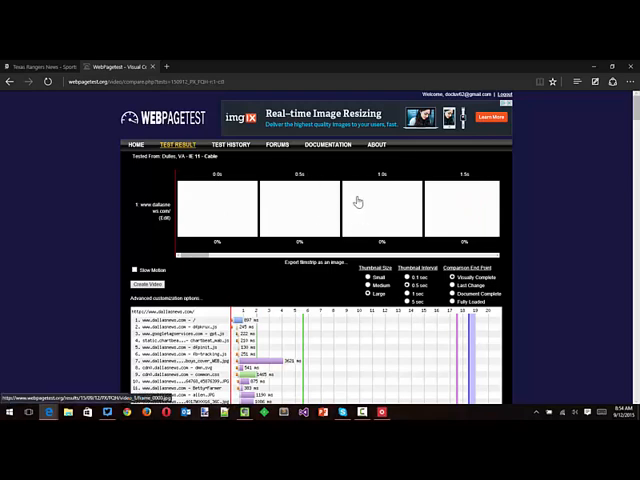
mouse_move(318, 196)
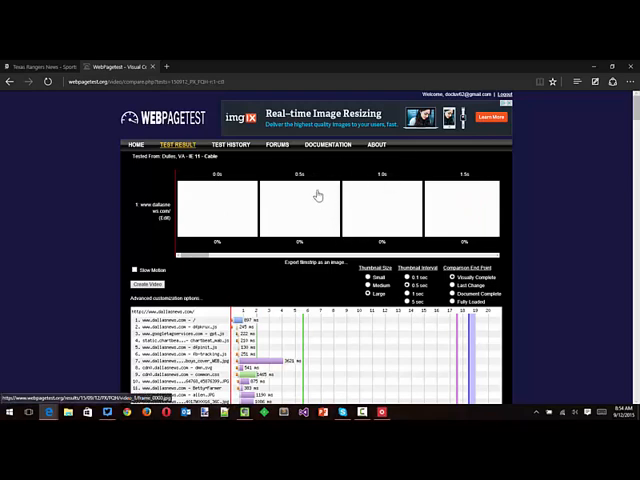
mouse_move(364, 184)
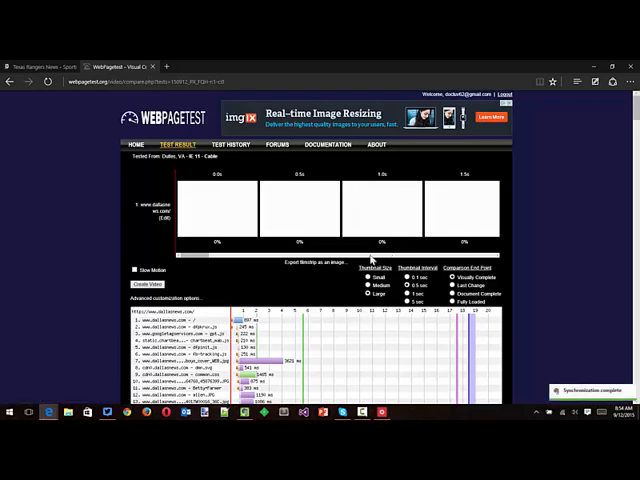
mouse_move(196, 260)
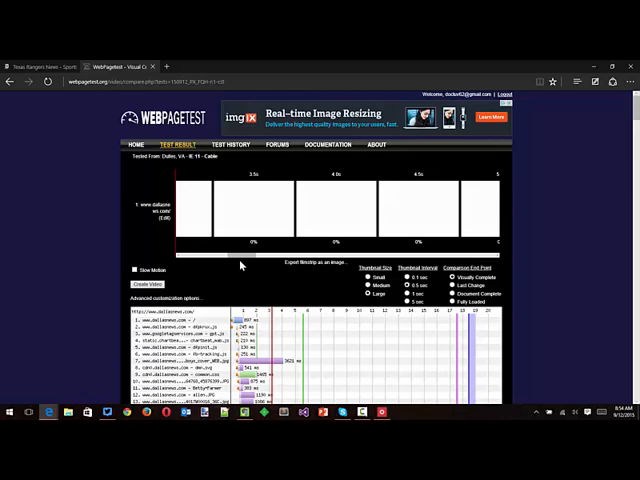
- Scroll down through the filmstrip page's request waterfall and back up to the frames
scroll(down, 3)
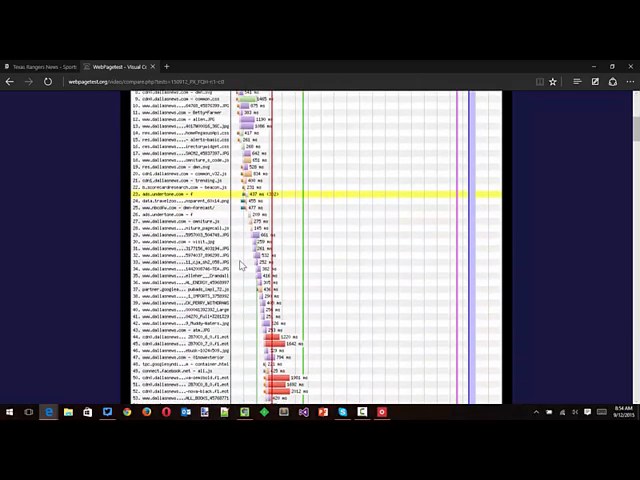
scroll(up, 3)
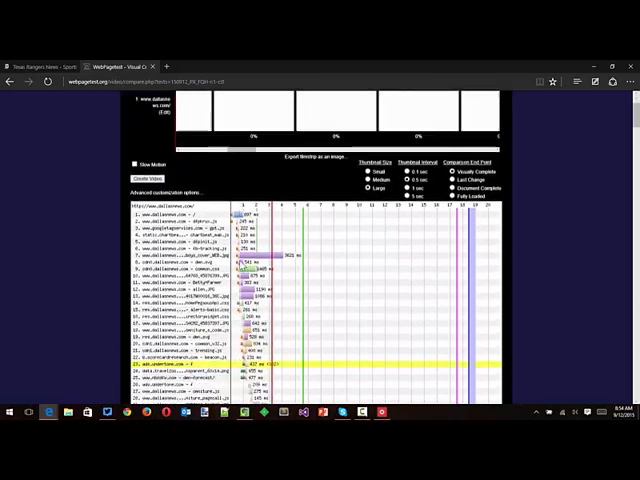
scroll(down, 3)
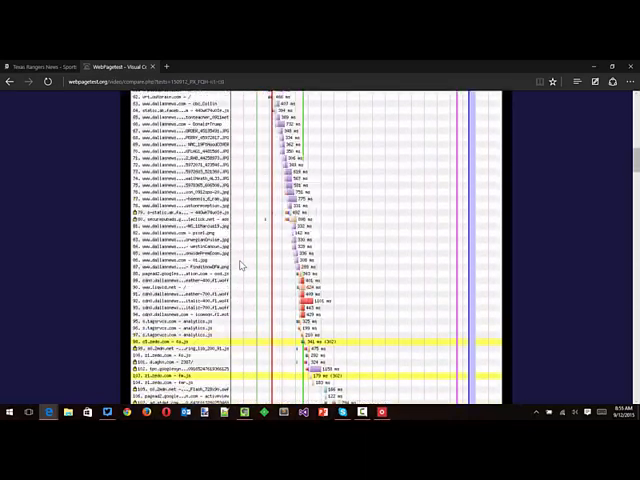
scroll(up, 3)
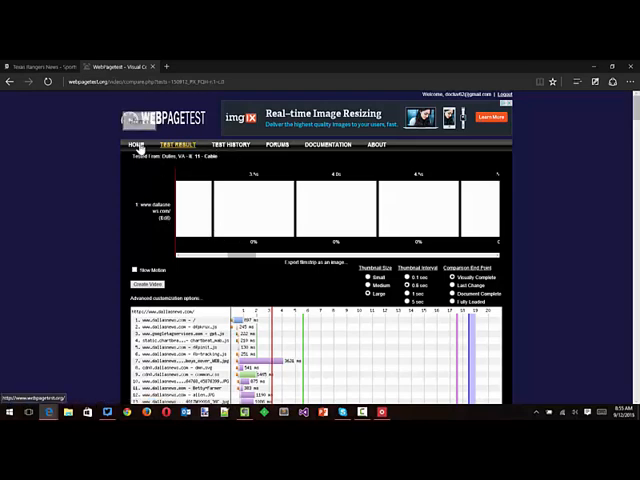
- Compare two Rangers page tests from Test History in a side-by-side filmstrip view
click(136, 144)
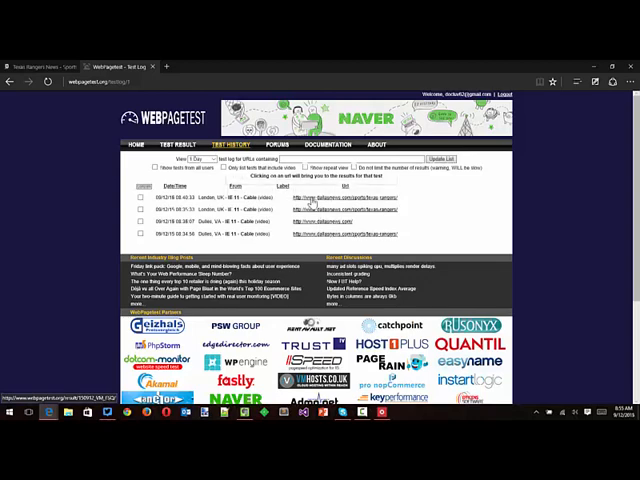
click(340, 232)
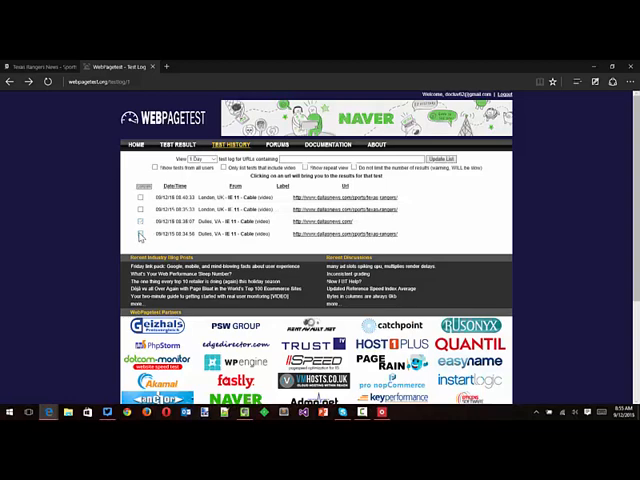
click(140, 190)
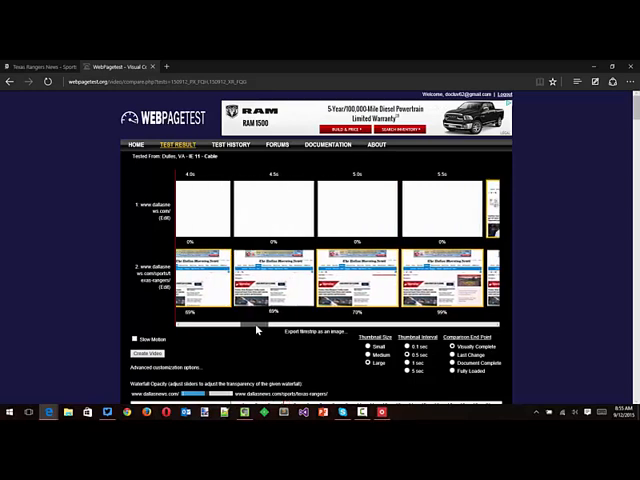
drag(256, 324, 240, 324)
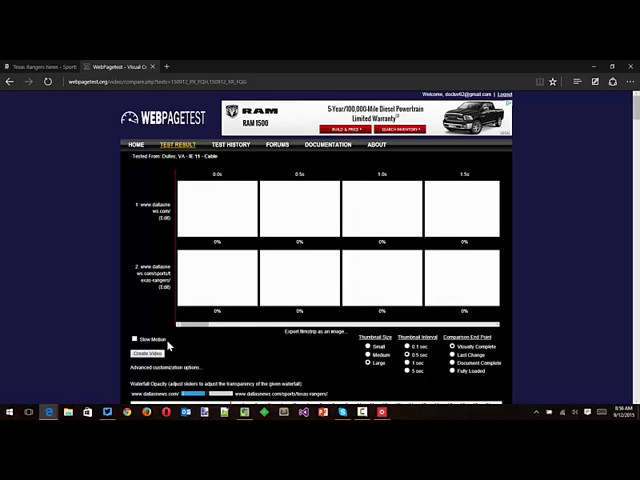
mouse_move(200, 332)
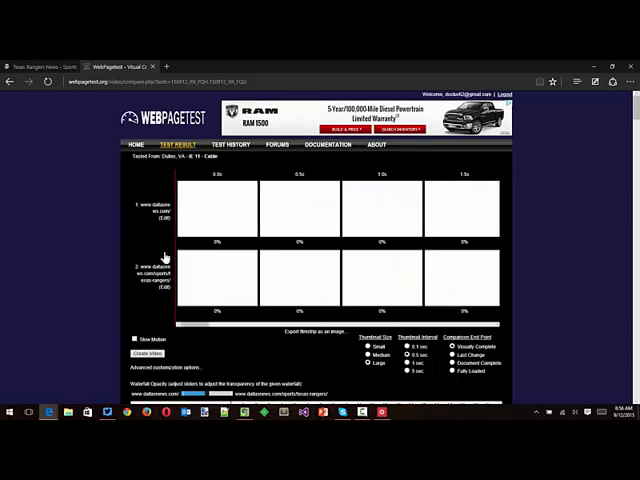
mouse_move(228, 144)
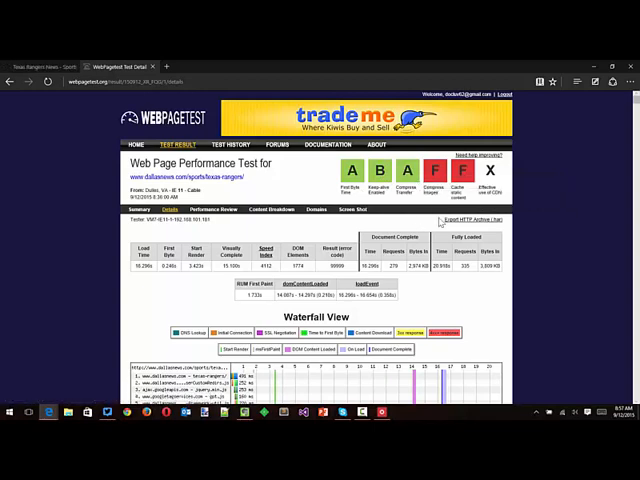
mouse_move(436, 170)
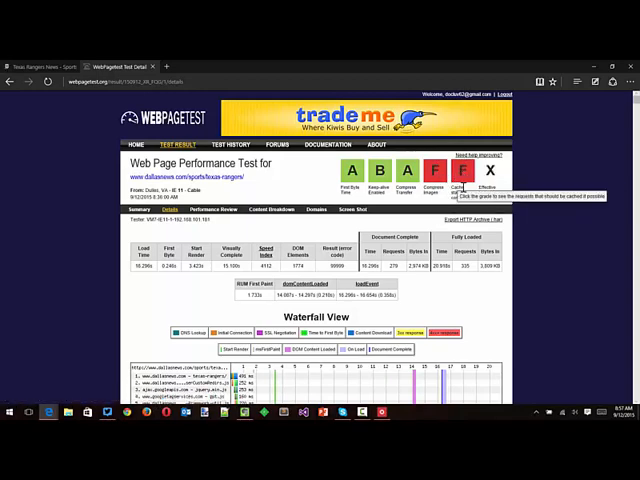
mouse_move(504, 172)
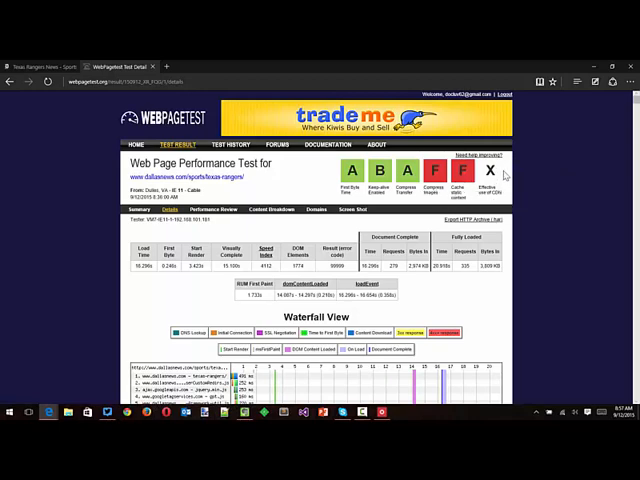
mouse_move(490, 170)
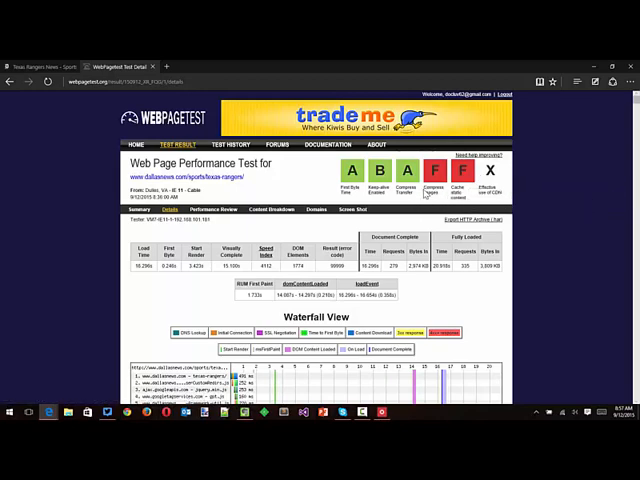
mouse_move(436, 170)
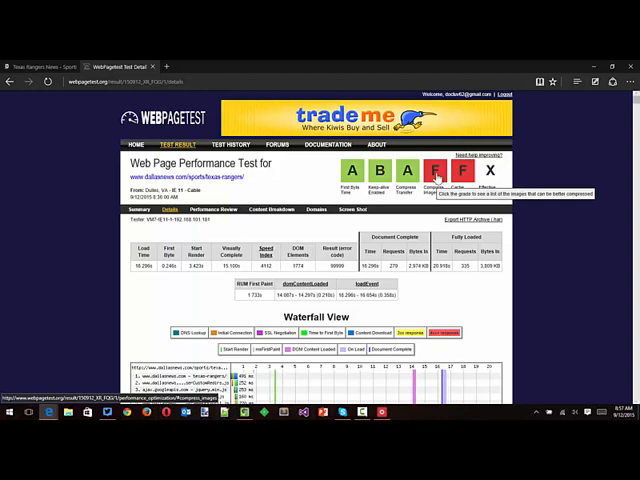
- Show the details behind a failing F optimization grade on the Rangers results summary
click(436, 170)
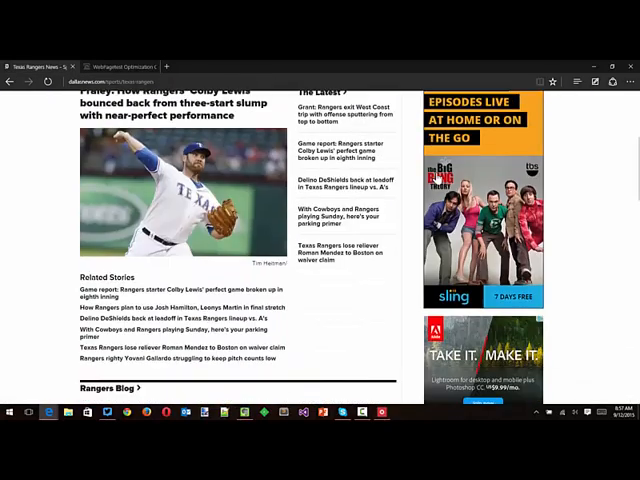
scroll(down, 3)
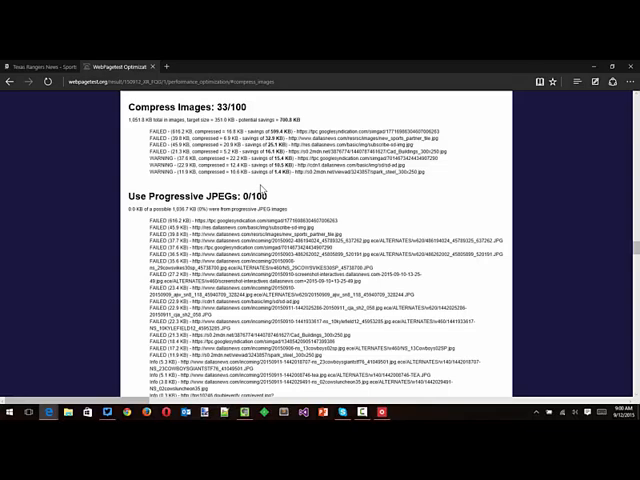
- Scroll through the static assets failing 'Use a CDN' and the optimization checklist, then back up
scroll(down, 3)
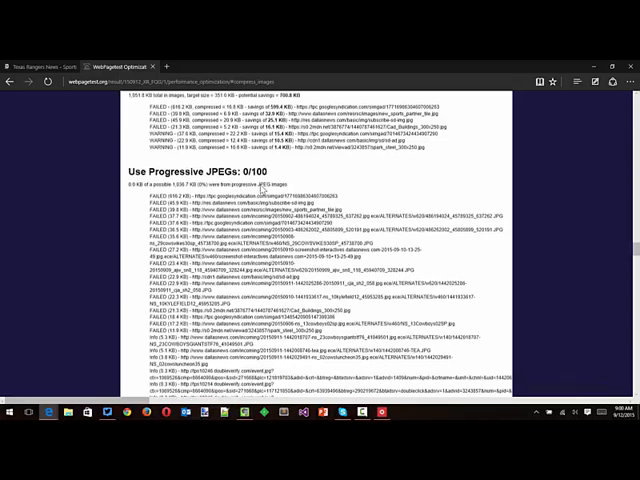
scroll(down, 3)
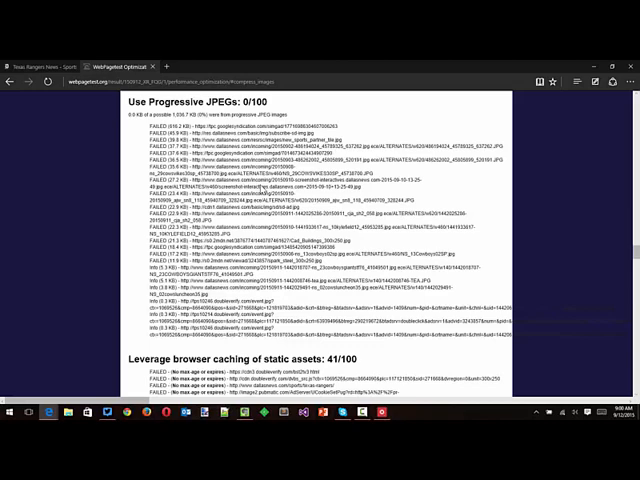
scroll(down, 3)
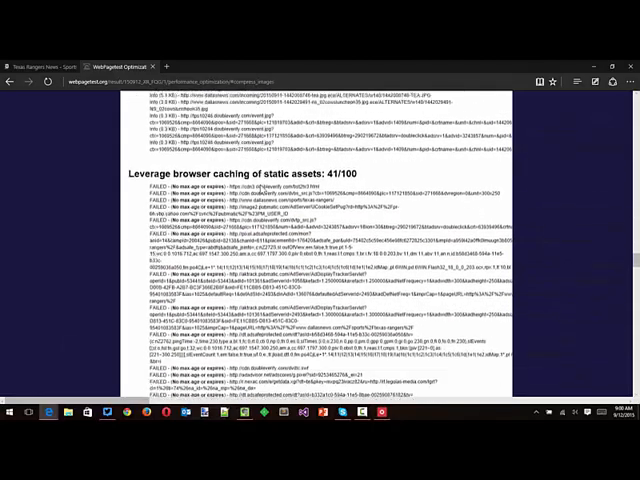
scroll(down, 3)
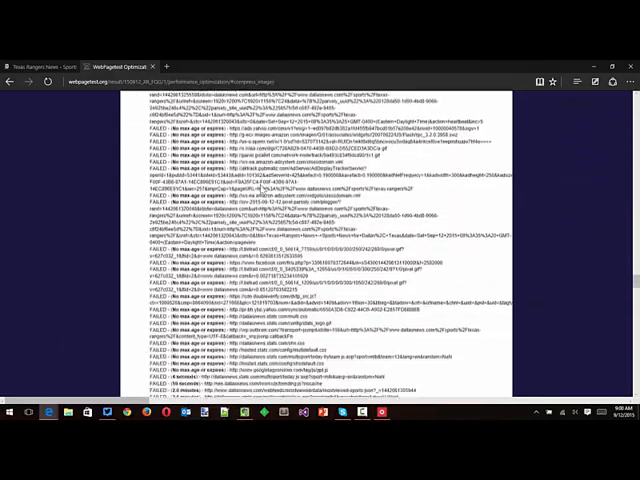
scroll(down, 3)
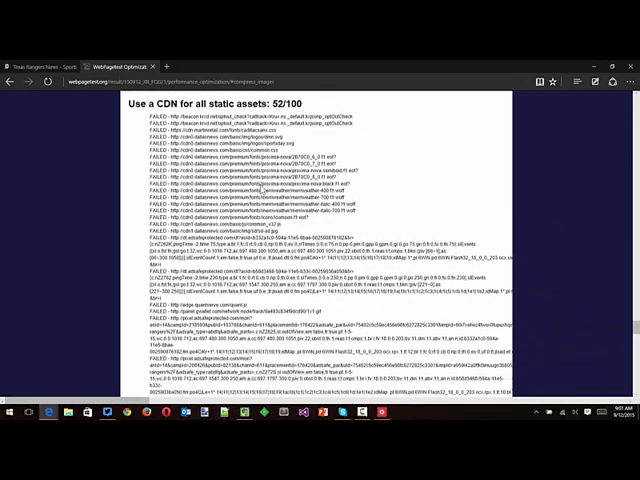
scroll(down, 3)
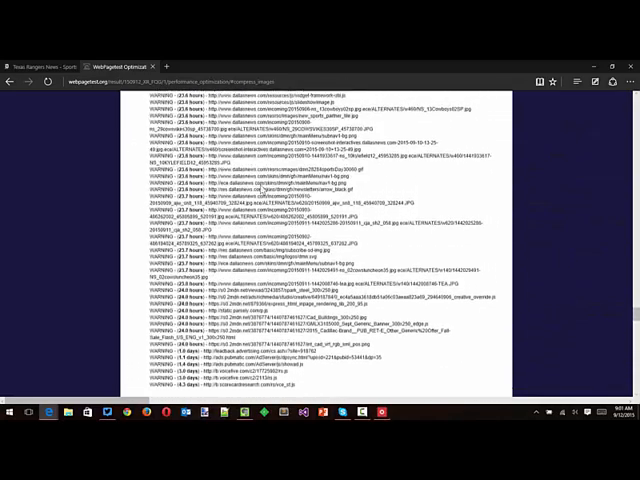
scroll(up, 3)
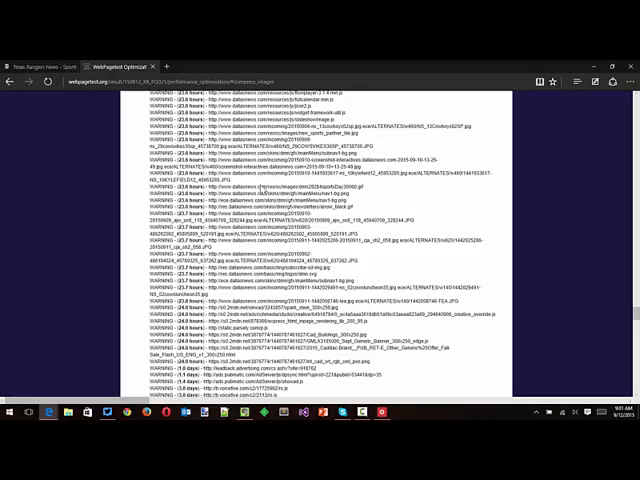
scroll(up, 3)
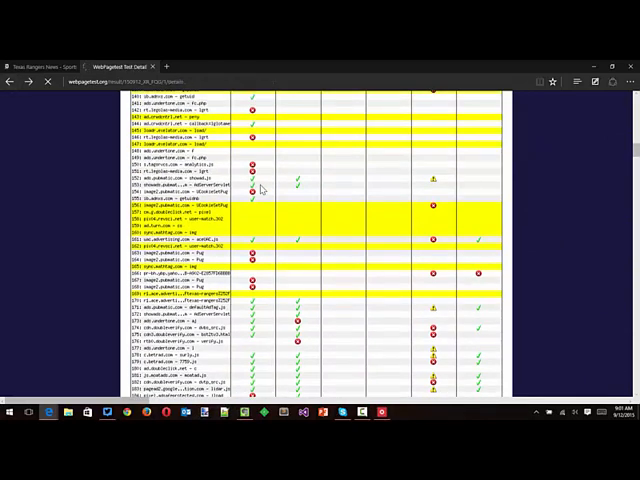
scroll(up, 3)
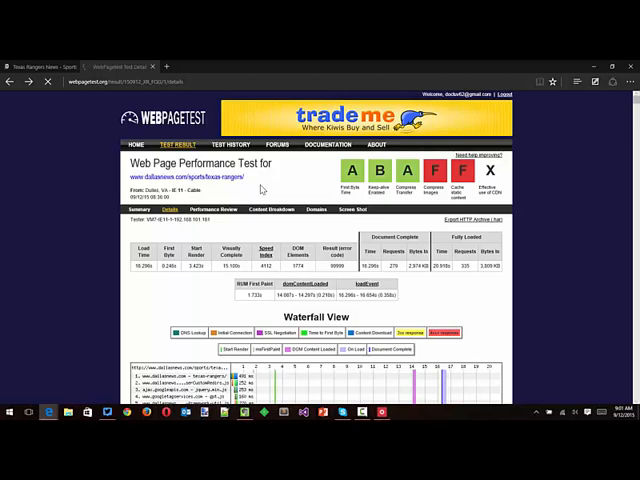
scroll(down, 3)
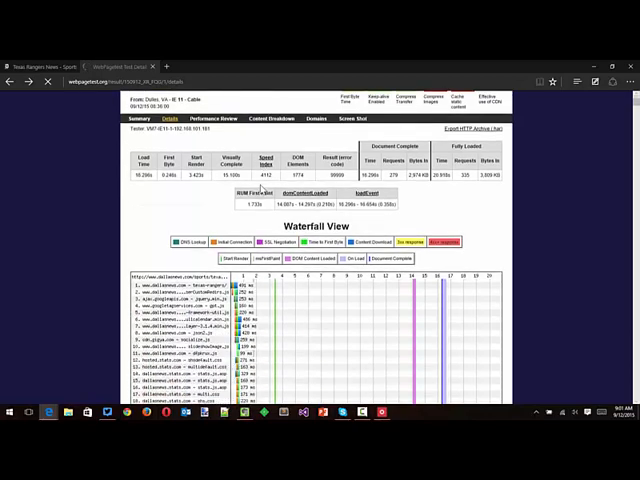
scroll(up, 3)
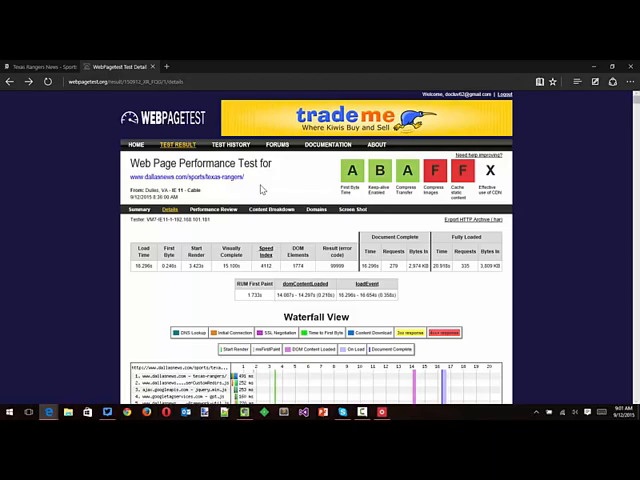
scroll(down, 3)
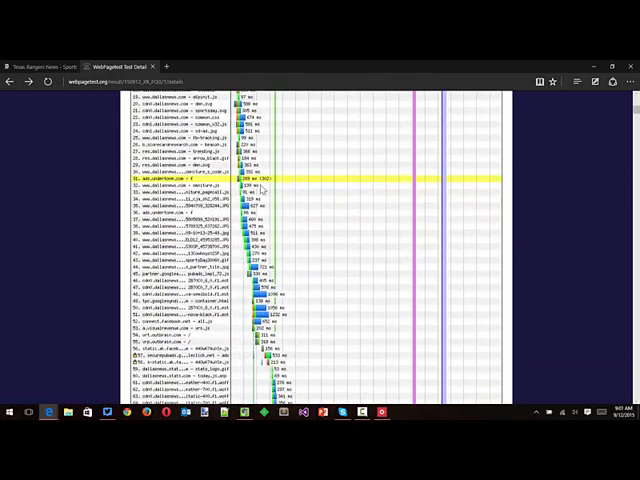
scroll(down, 3)
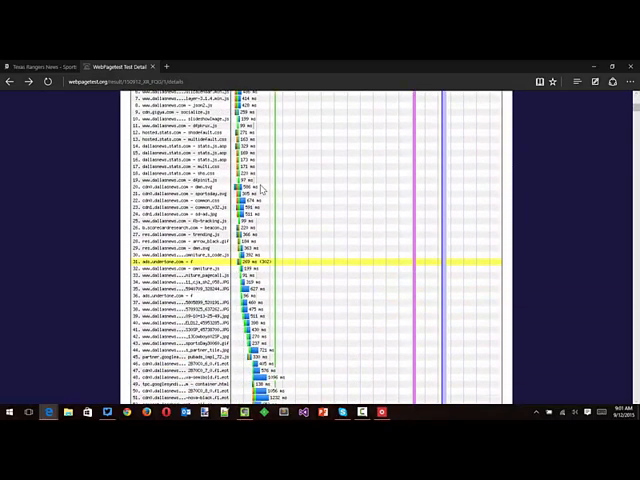
scroll(up, 3)
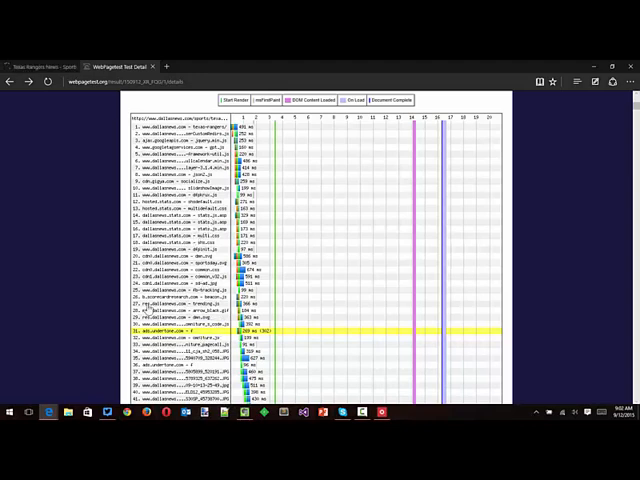
scroll(down, 3)
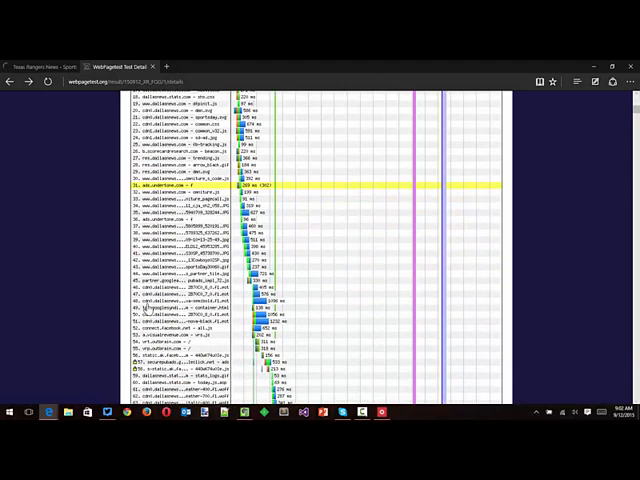
scroll(down, 3)
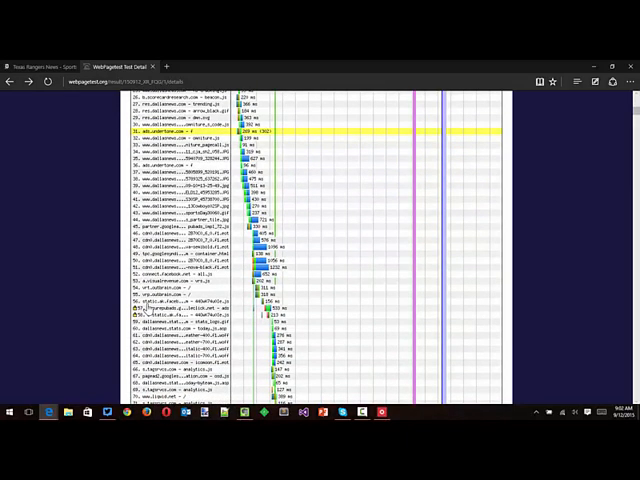
scroll(down, 3)
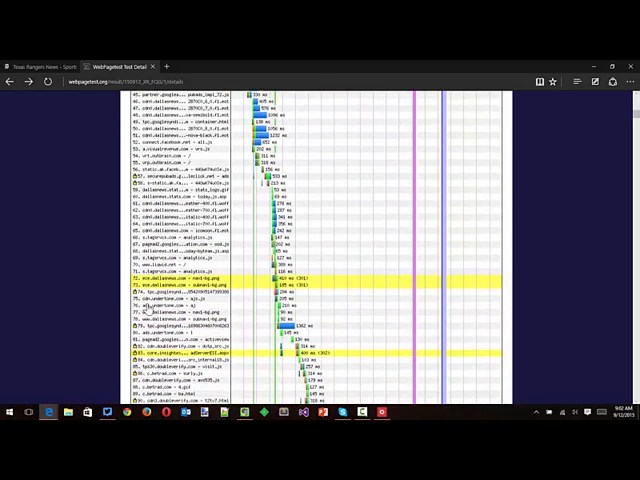
scroll(down, 3)
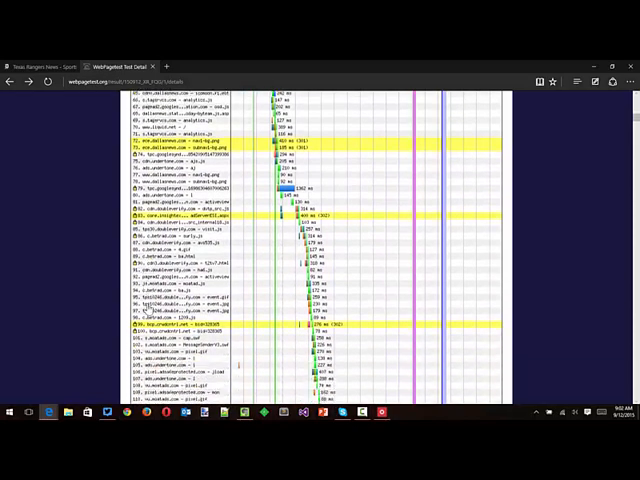
scroll(down, 3)
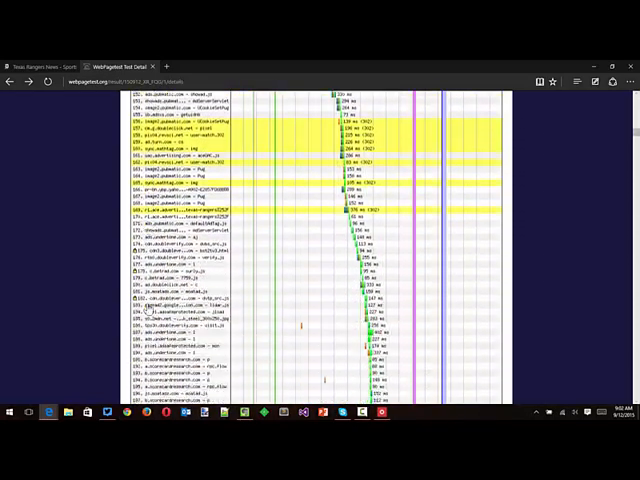
scroll(down, 3)
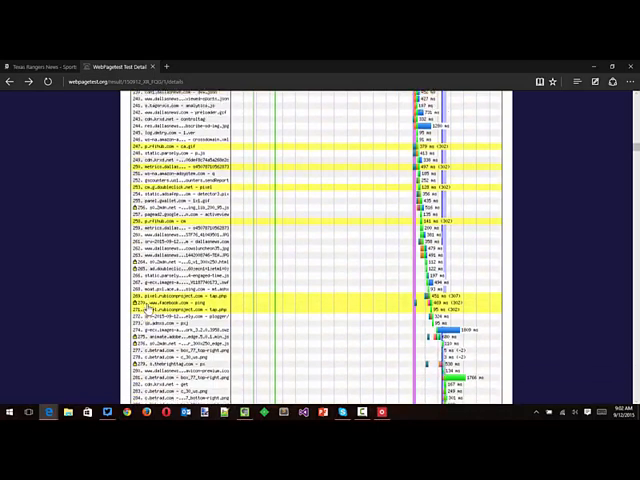
scroll(down, 3)
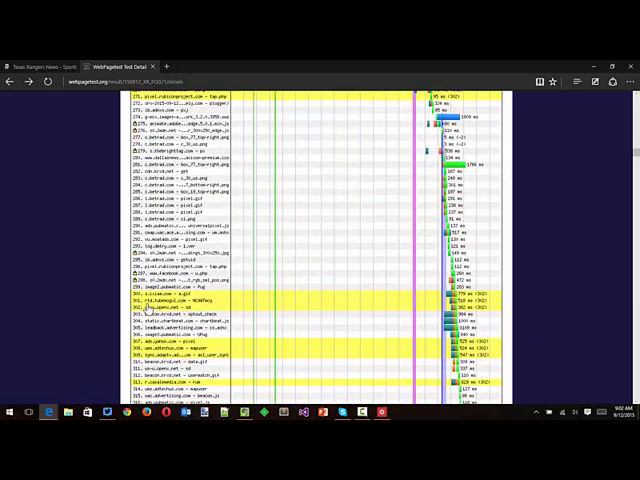
scroll(down, 3)
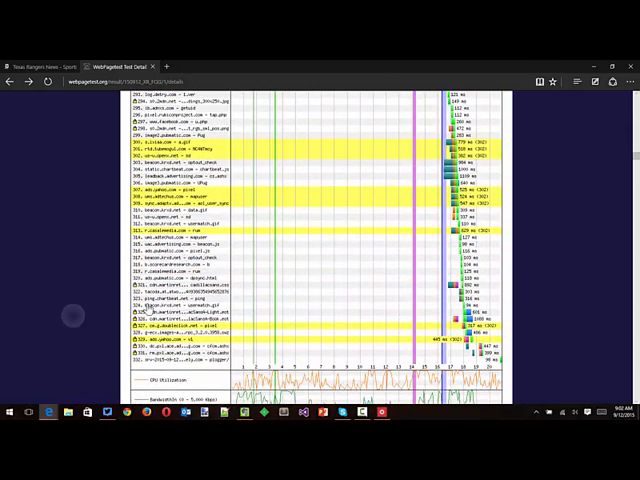
scroll(up, 3)
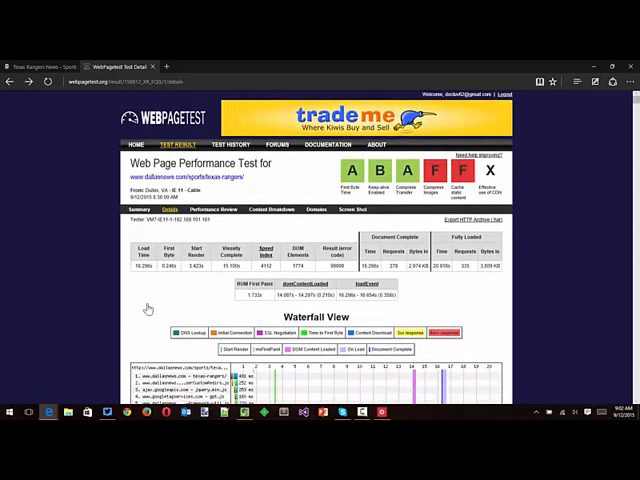
scroll(down, 3)
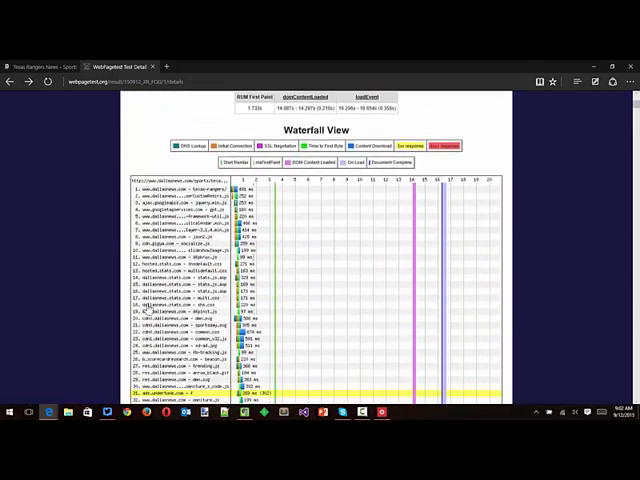
scroll(down, 3)
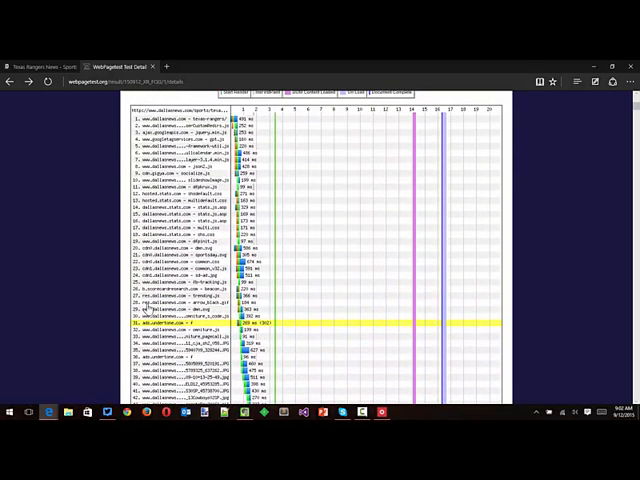
scroll(down, 3)
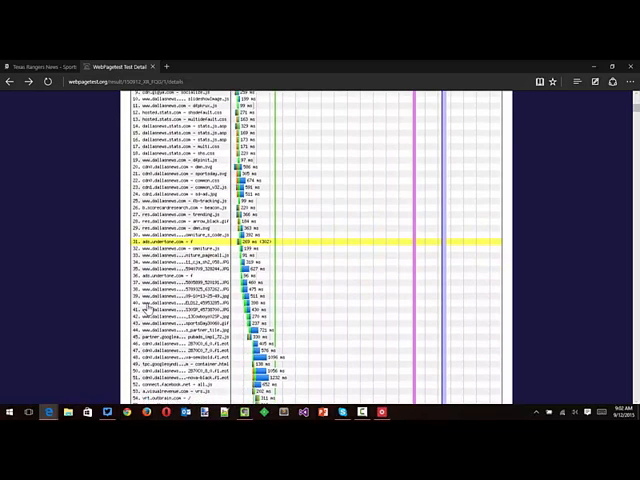
scroll(down, 3)
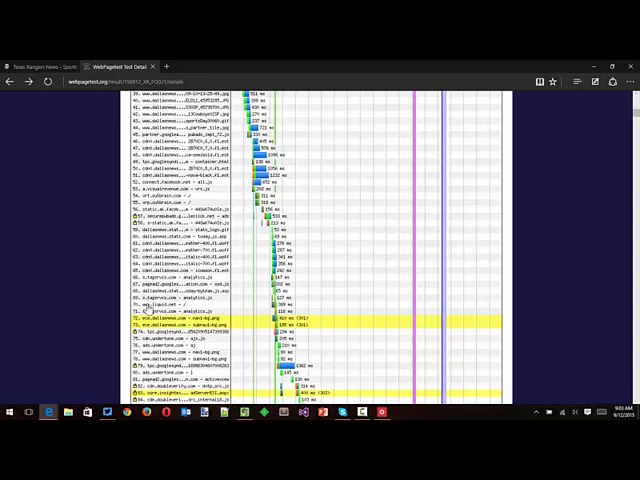
scroll(up, 3)
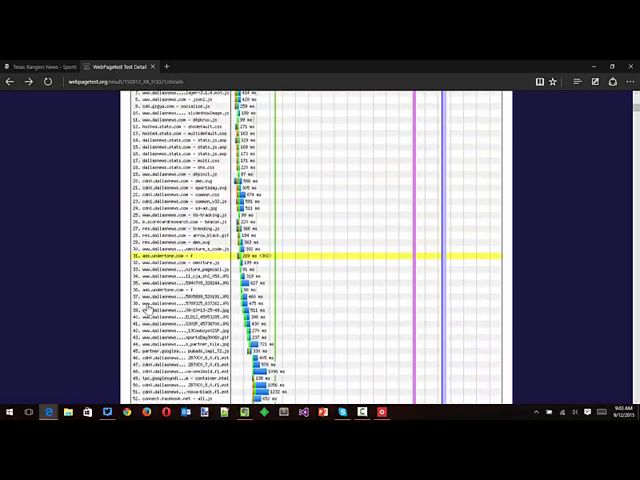
scroll(down, 3)
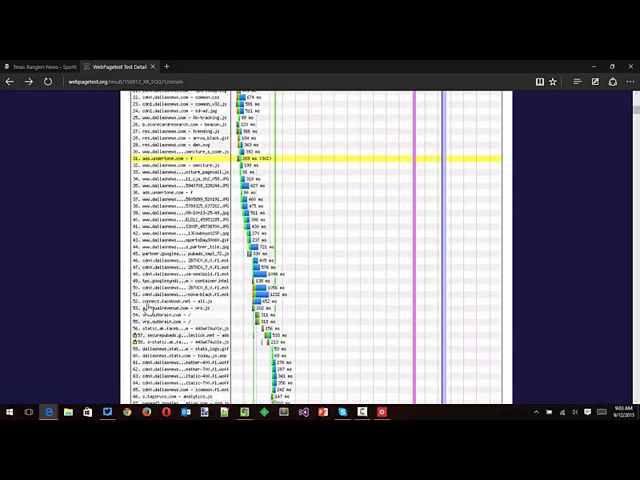
scroll(up, 3)
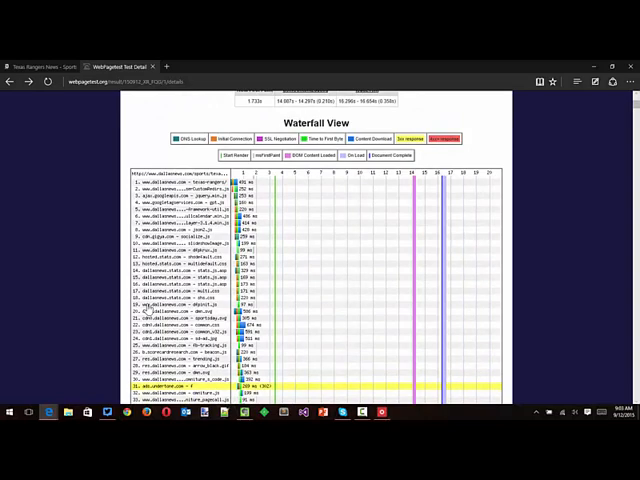
scroll(up, 3)
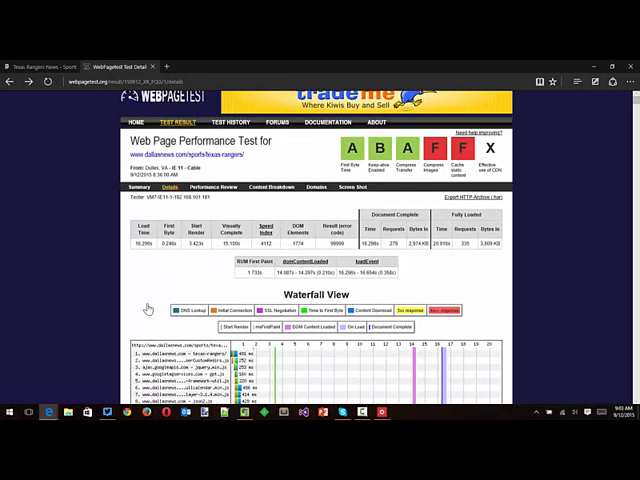